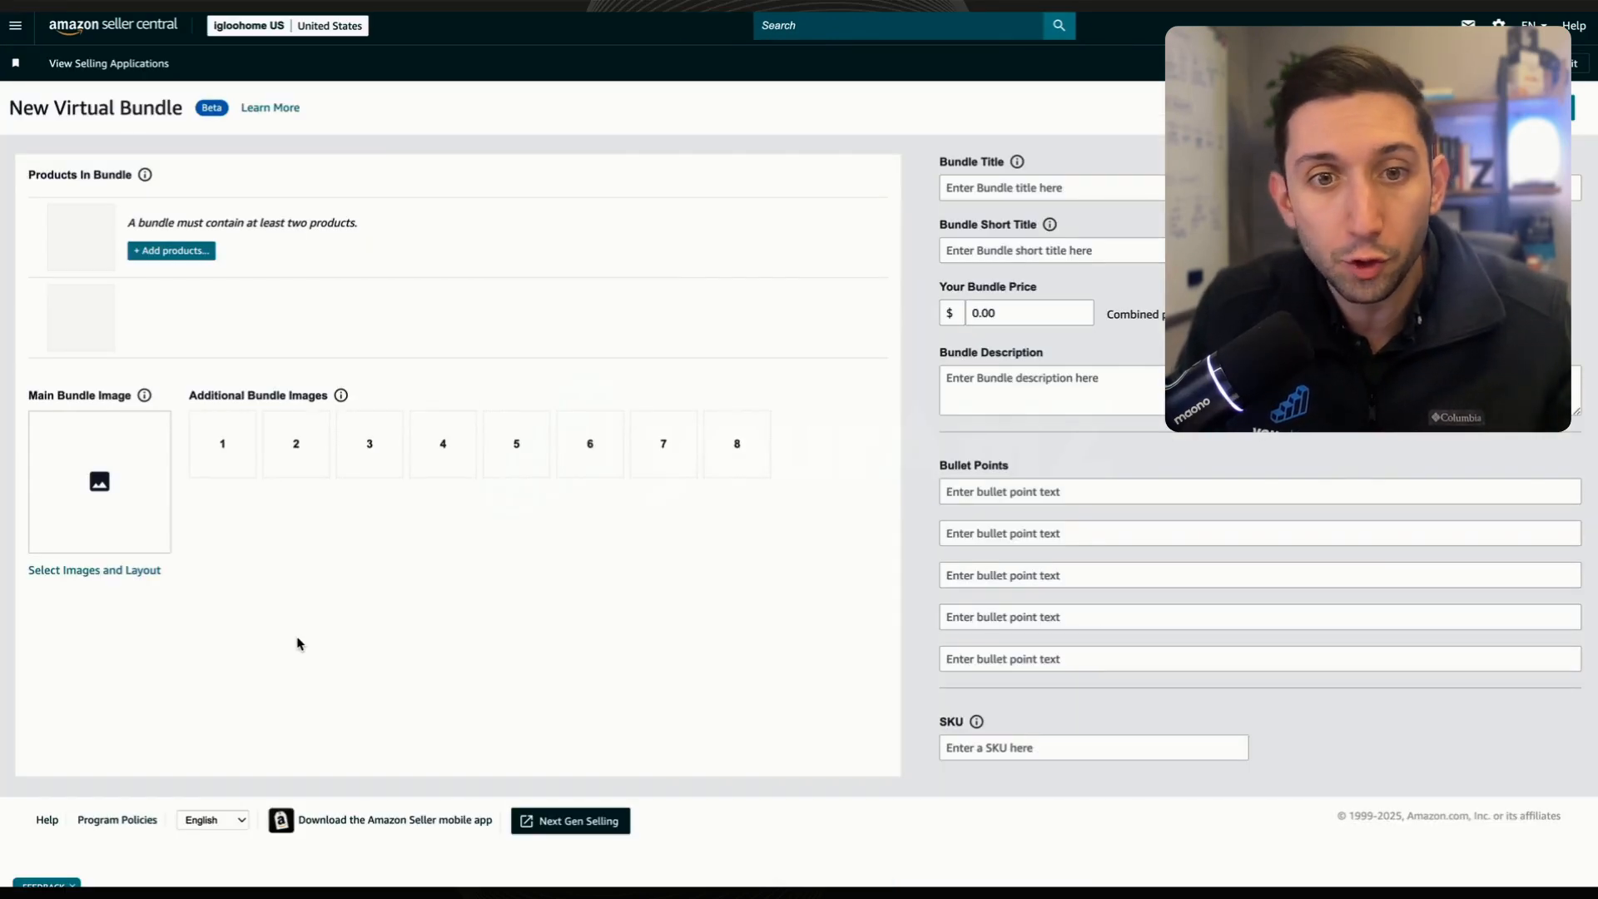
mouse_move(170, 310)
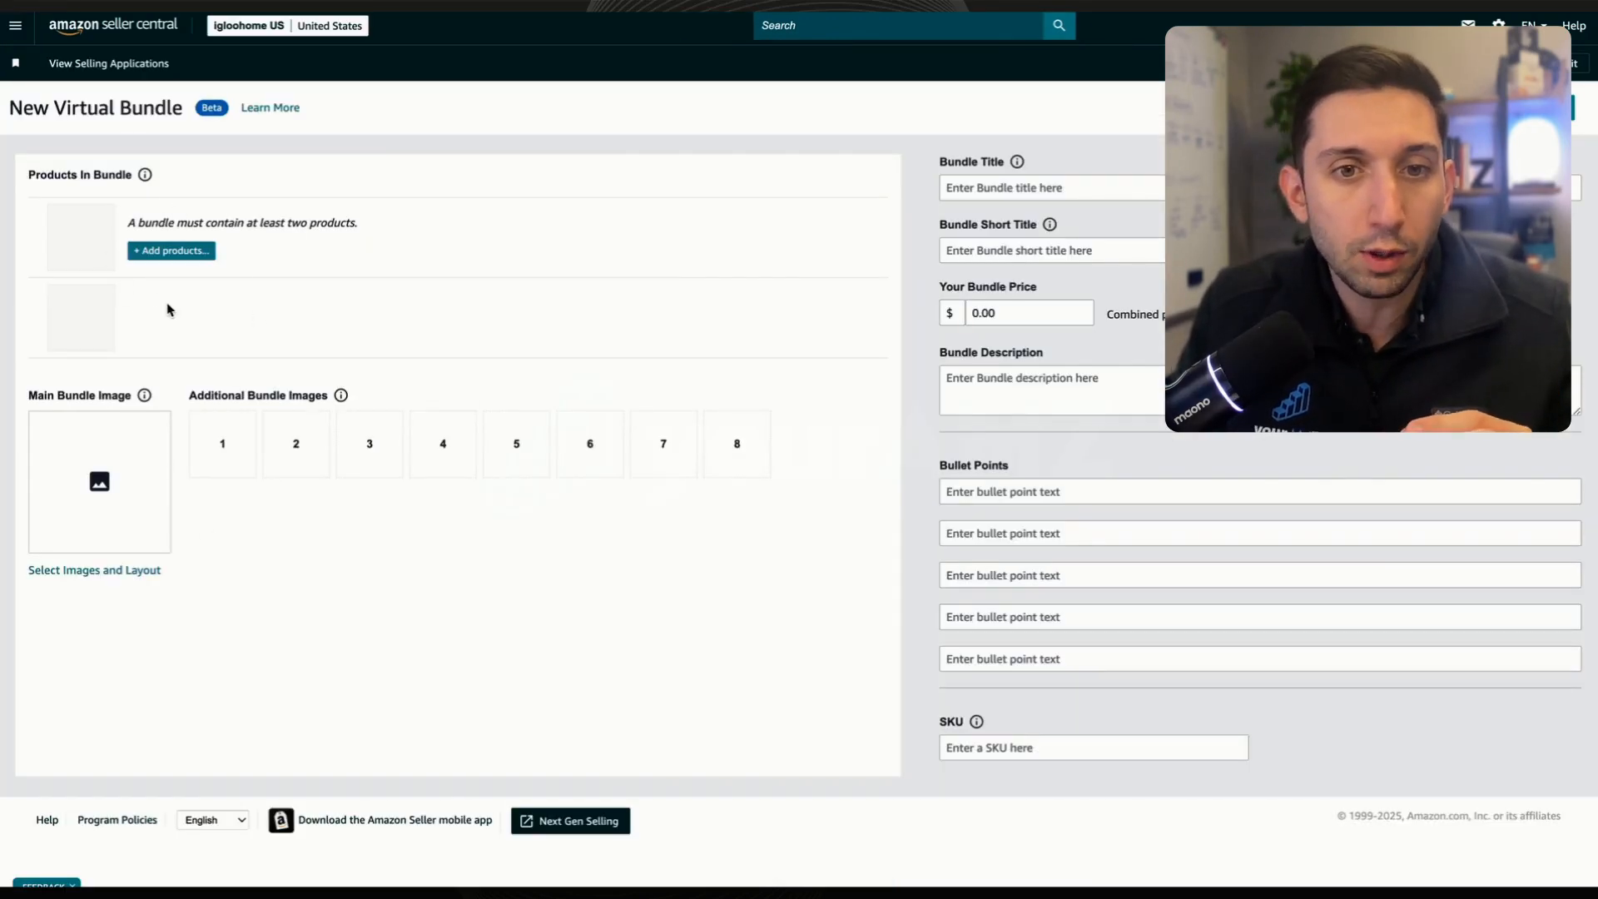
- Add the Rugged Outdoor Smart Padlock 2E and the Long Shackle from the catalog to the bundle
click(170, 249)
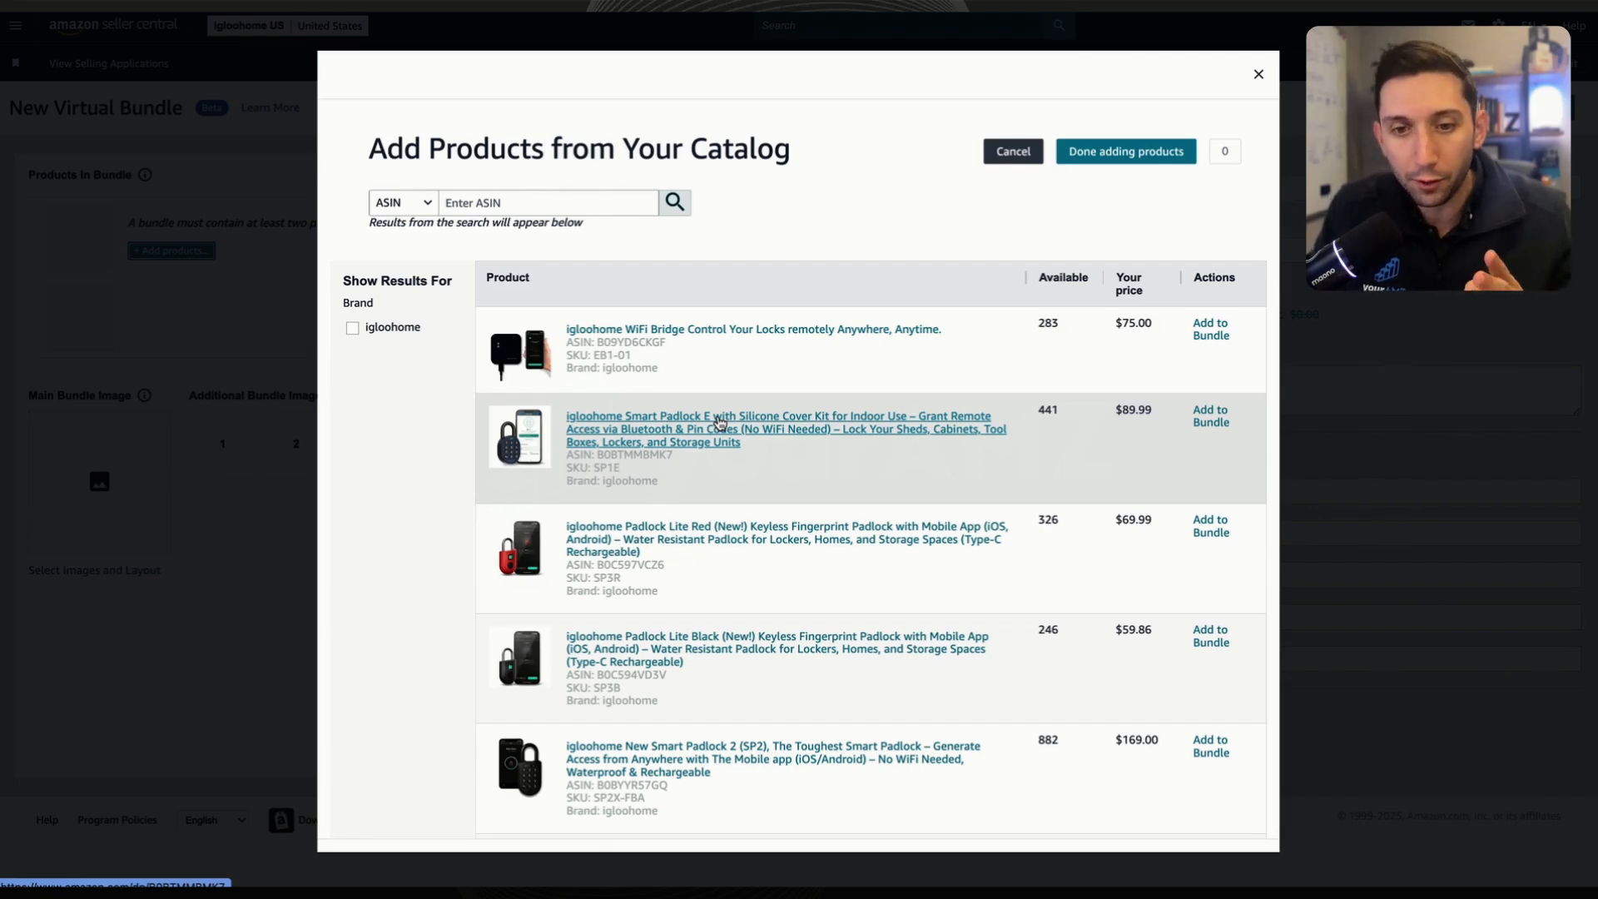
scroll(down, 3)
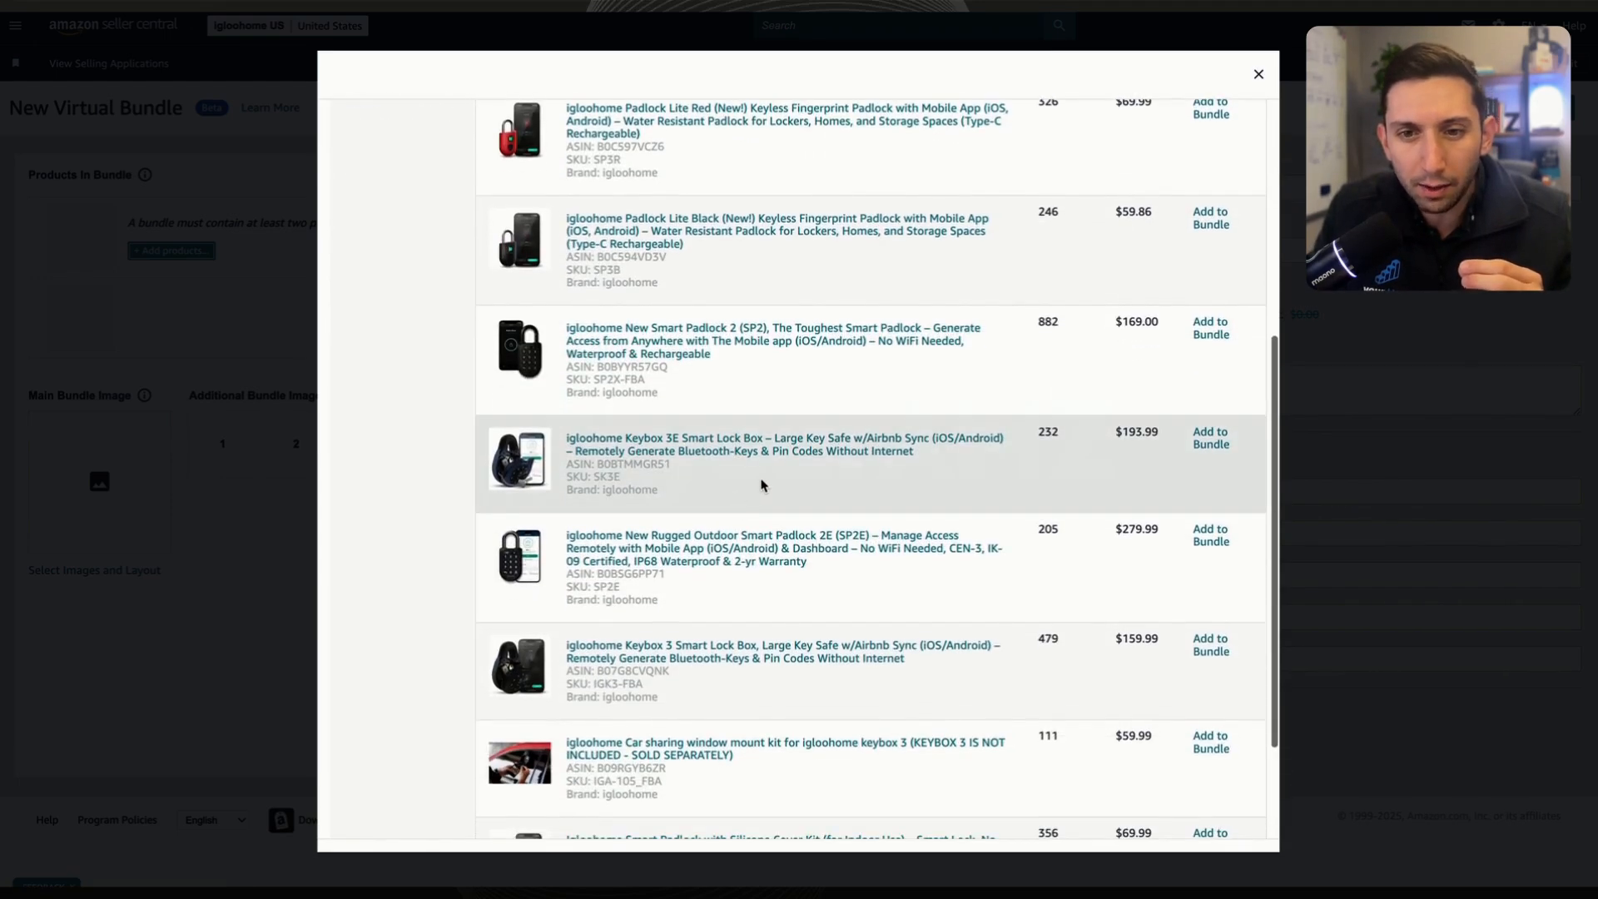
scroll(down, 3)
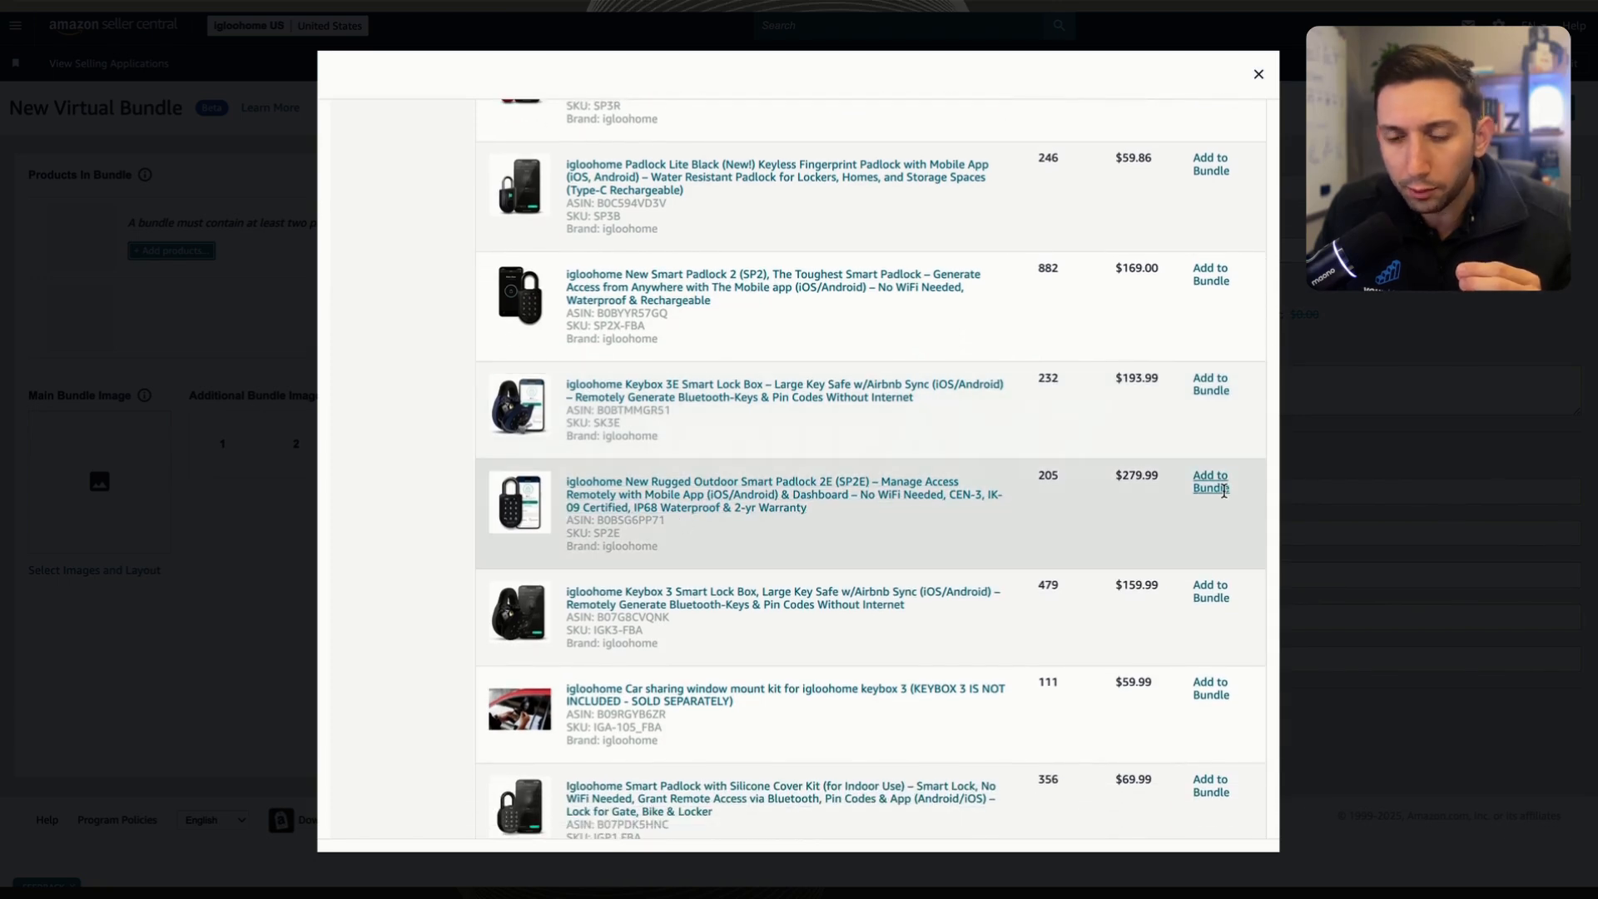
click(1208, 483)
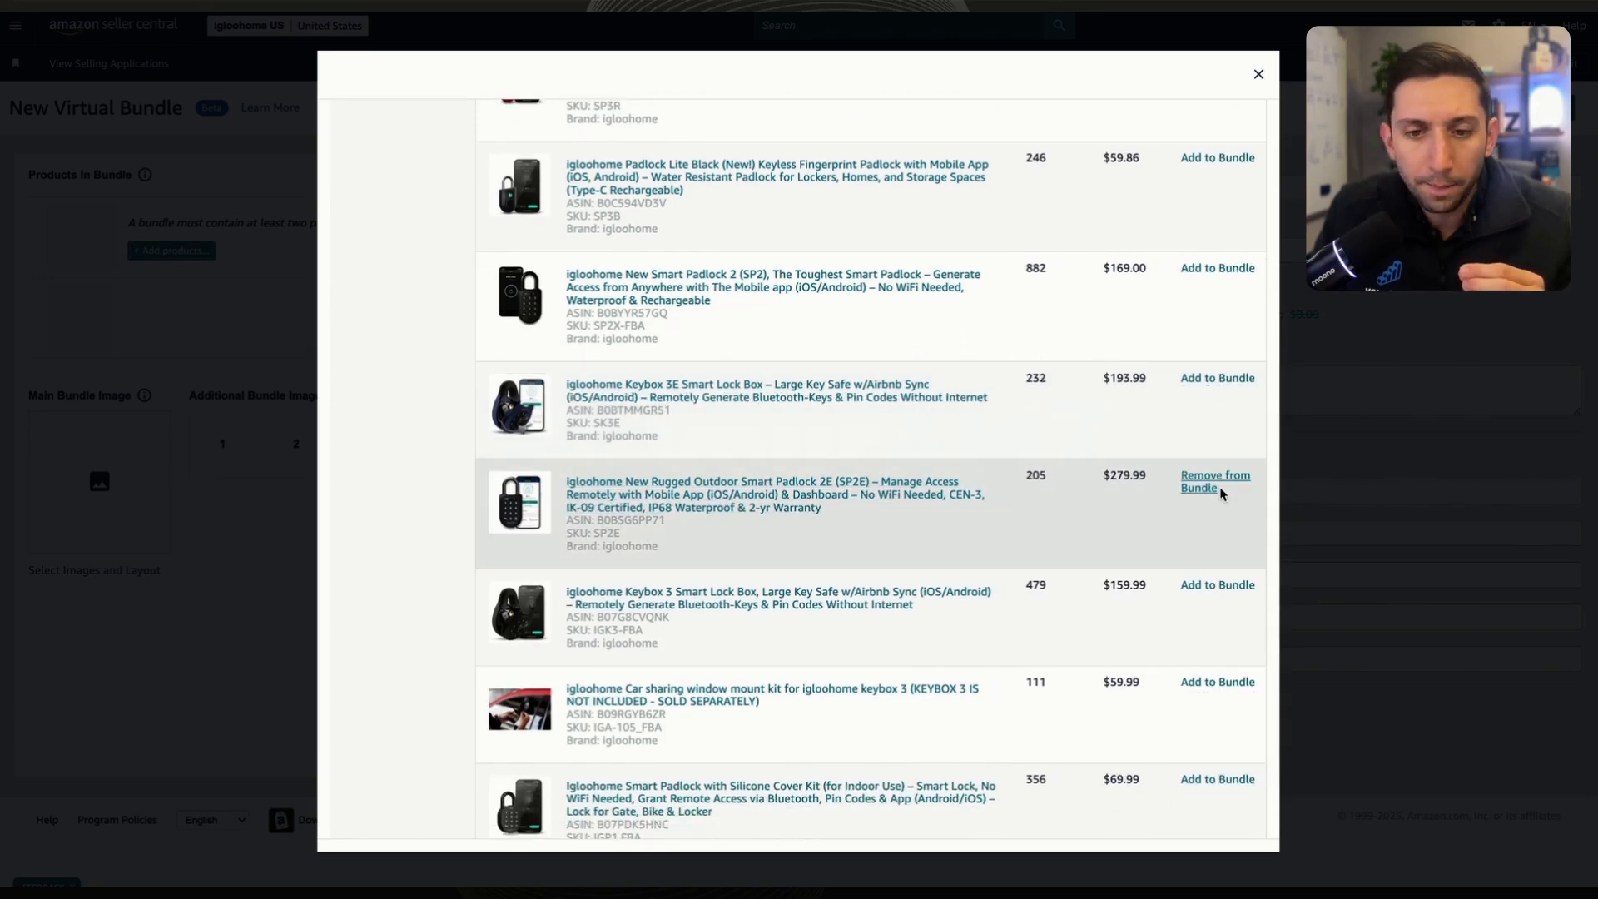
scroll(down, 3)
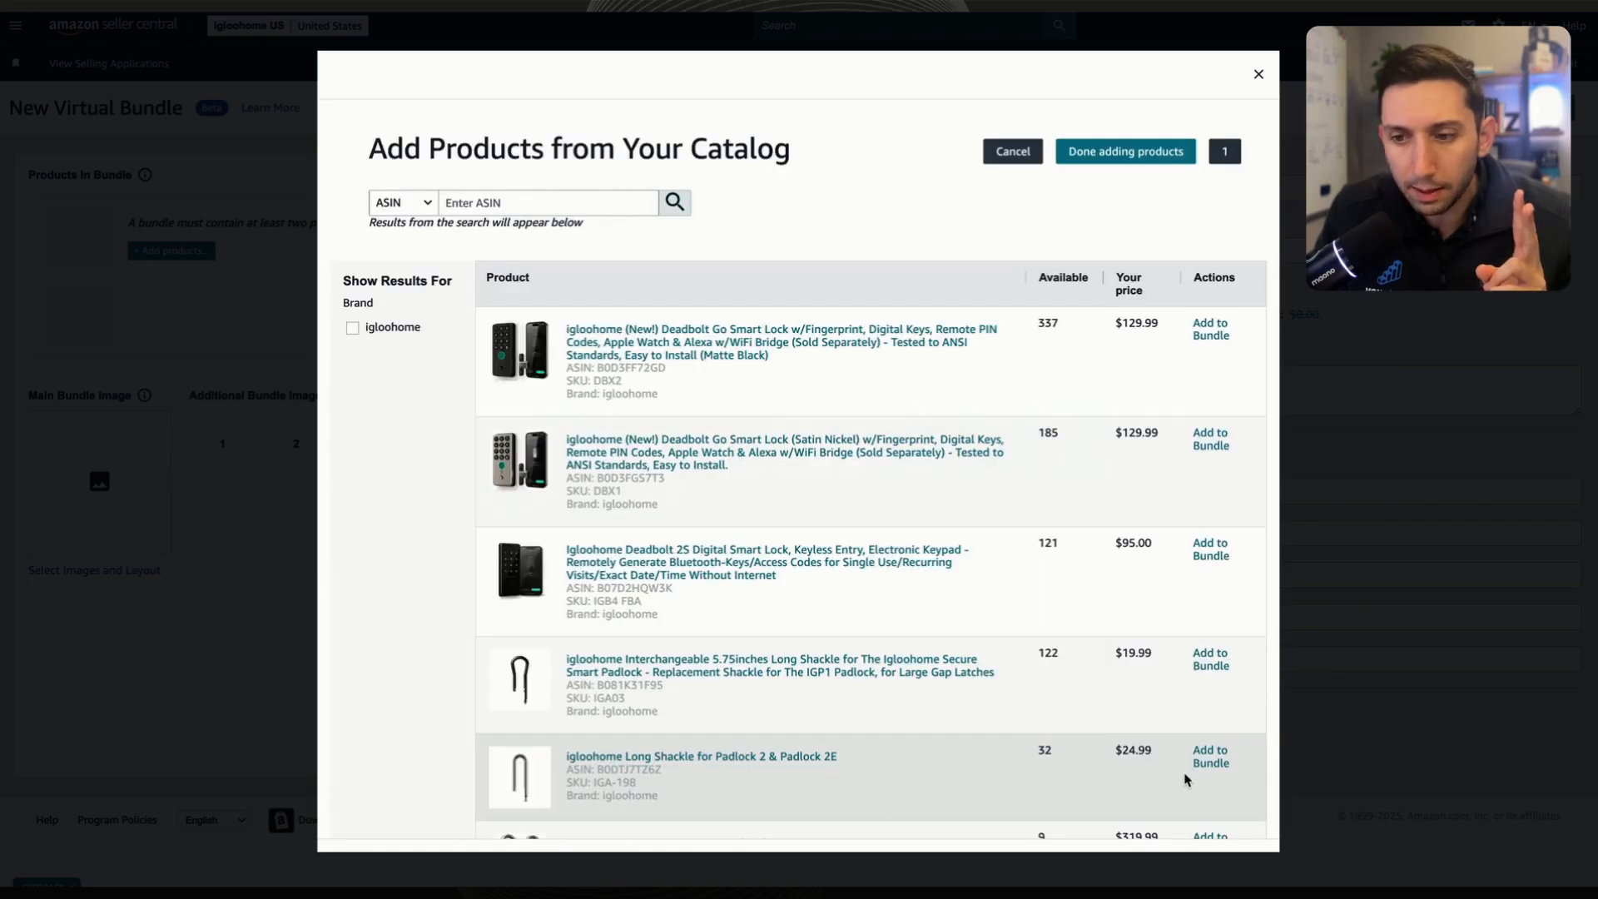
click(1208, 755)
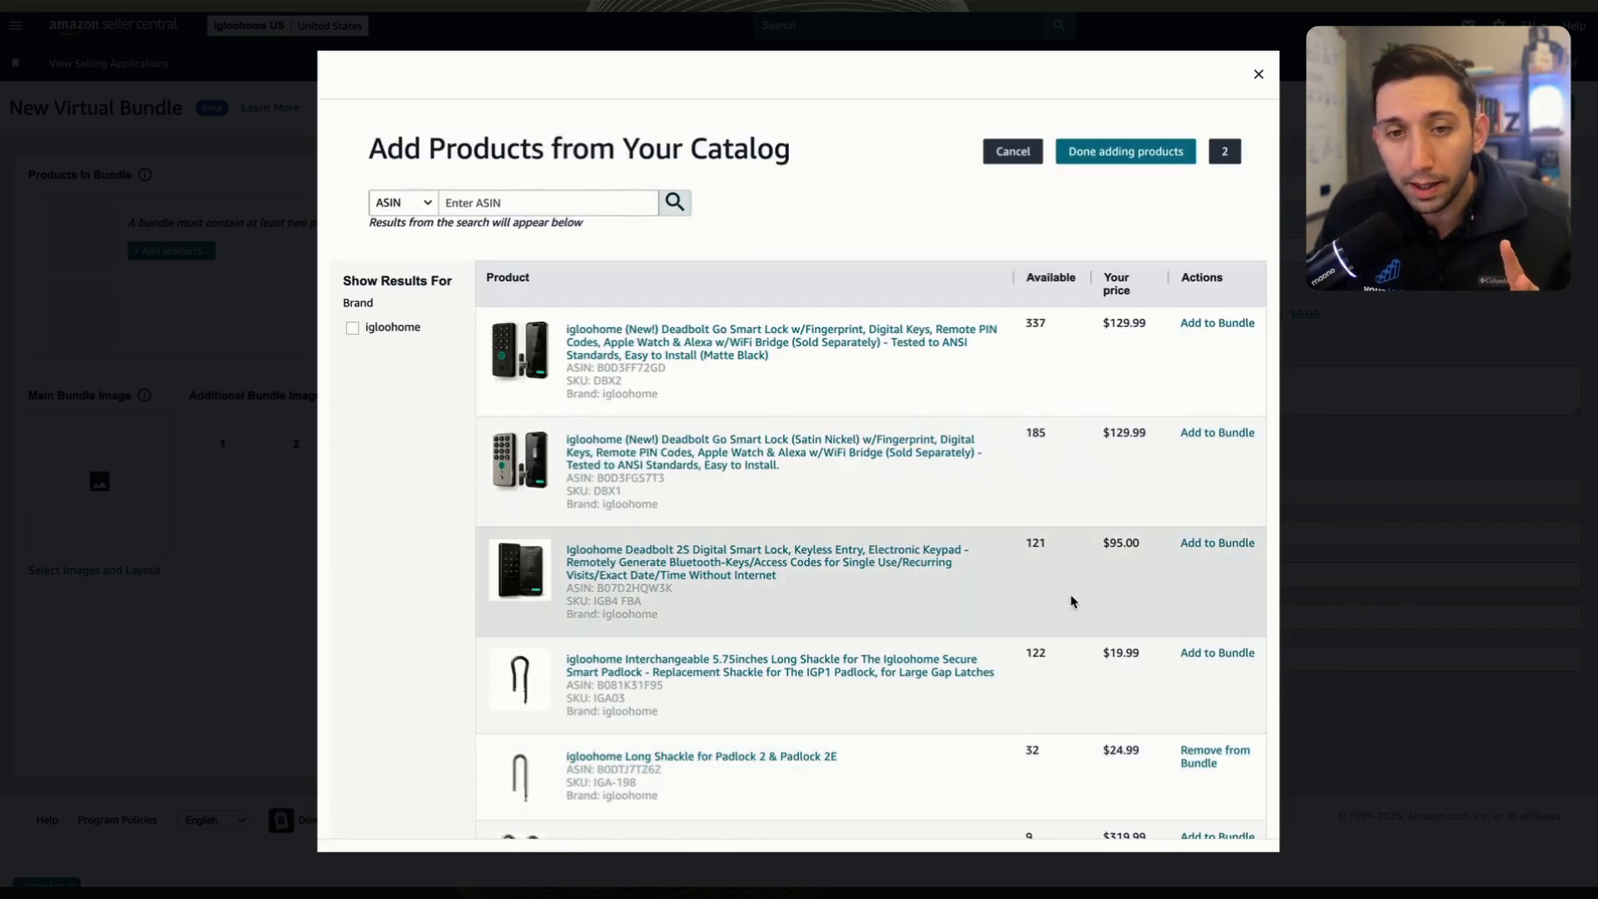
mouse_move(1000, 419)
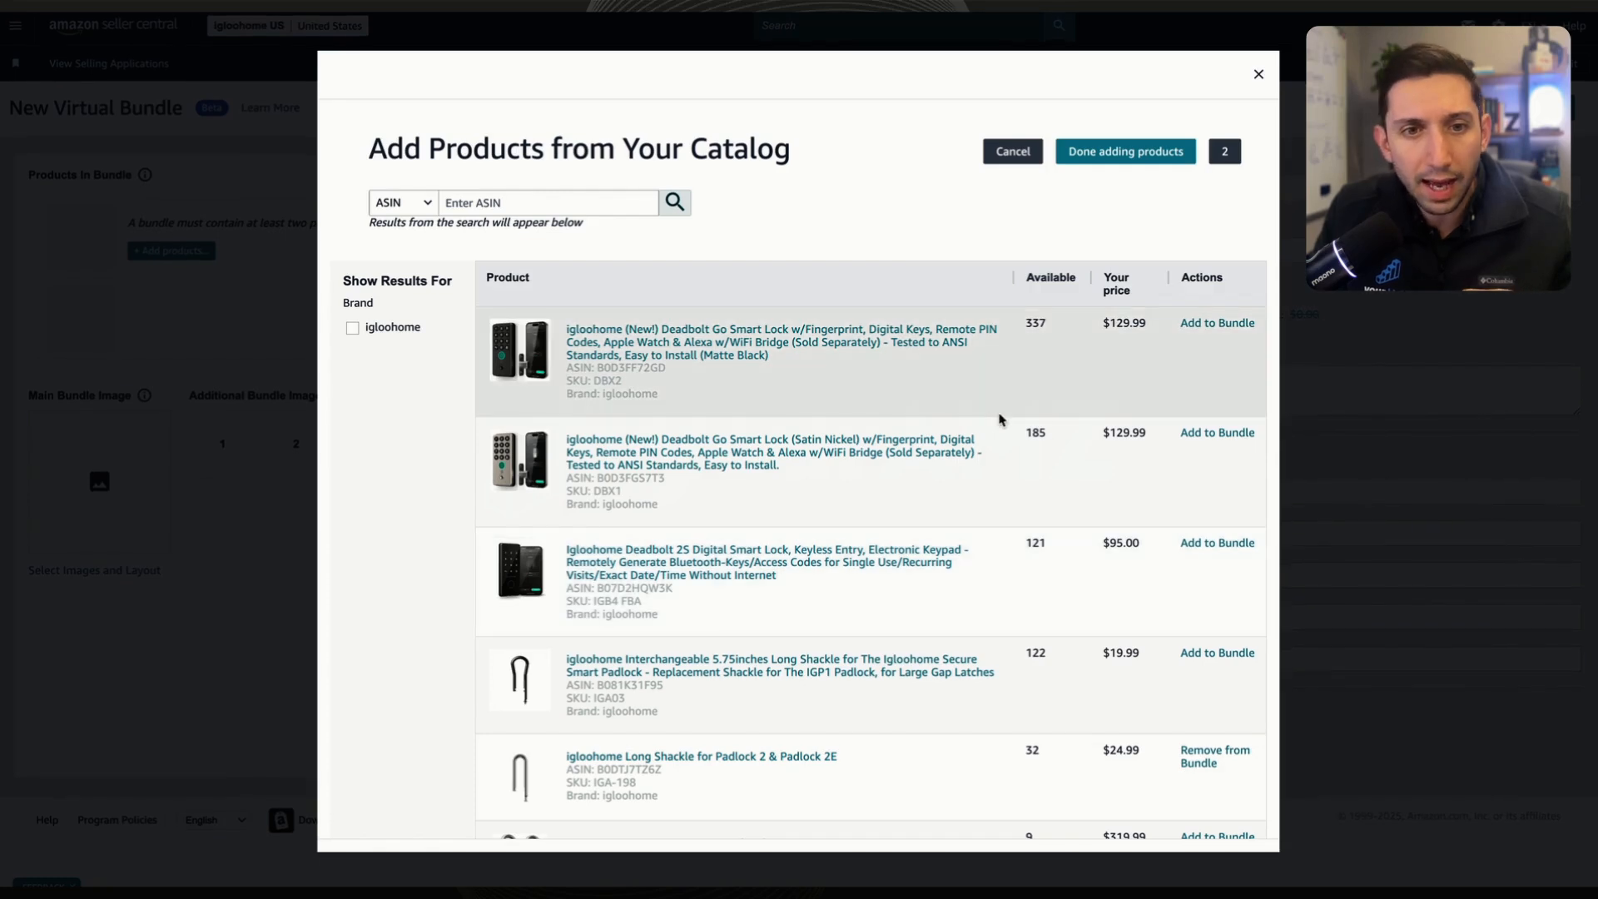
mouse_move(939, 375)
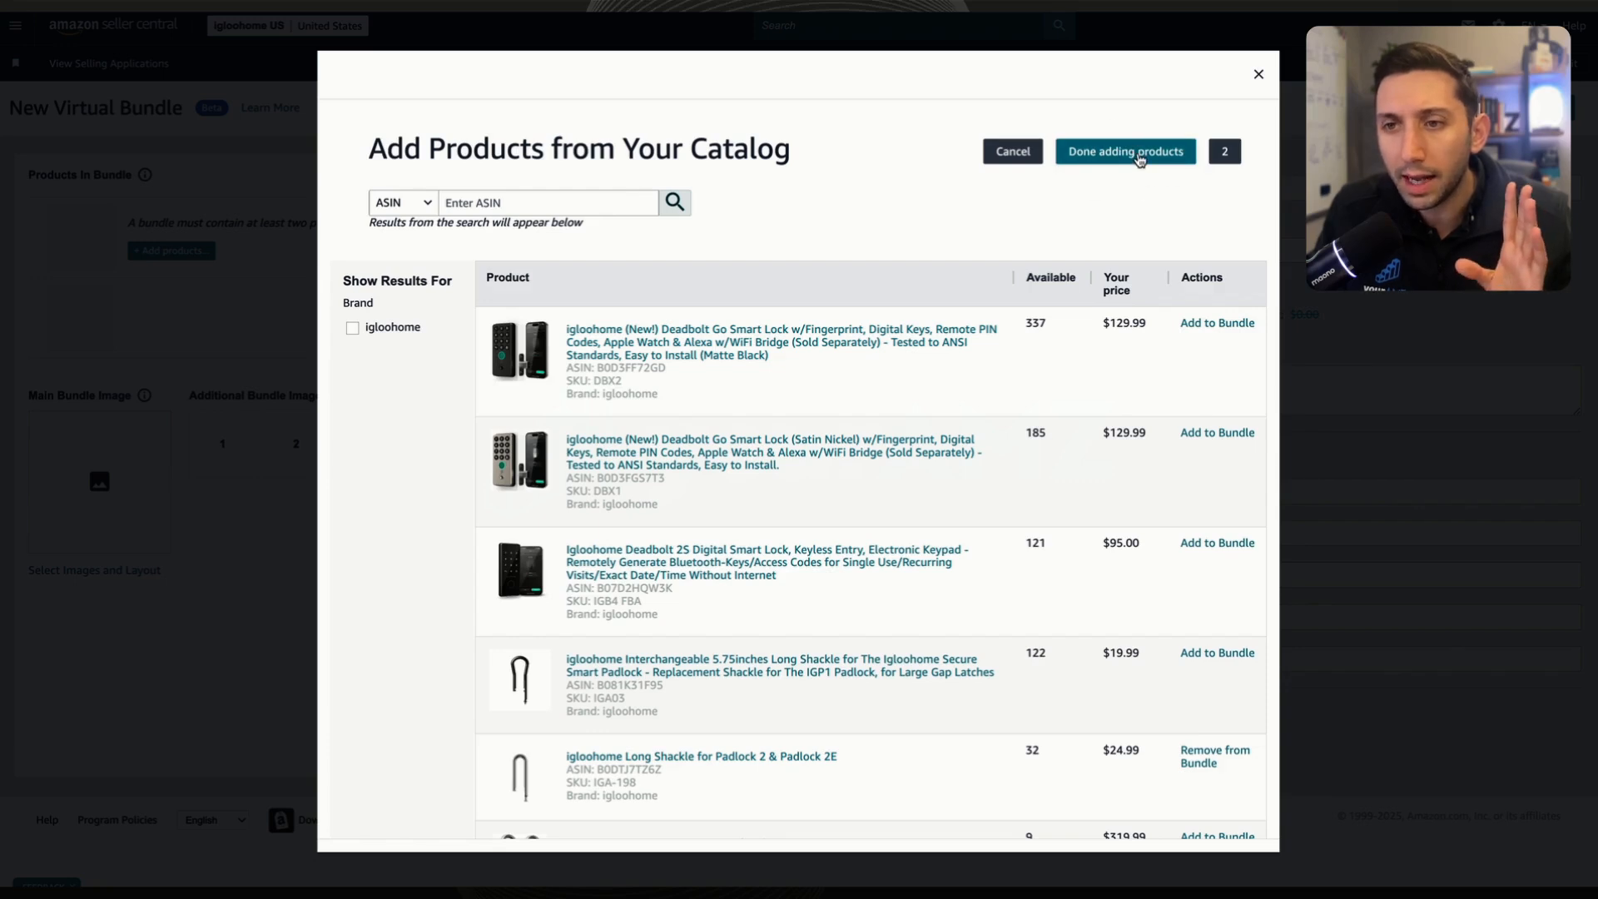
- Finish adding products so the Smart Padlock 2E appears as main component with the Long Shackle
click(1125, 150)
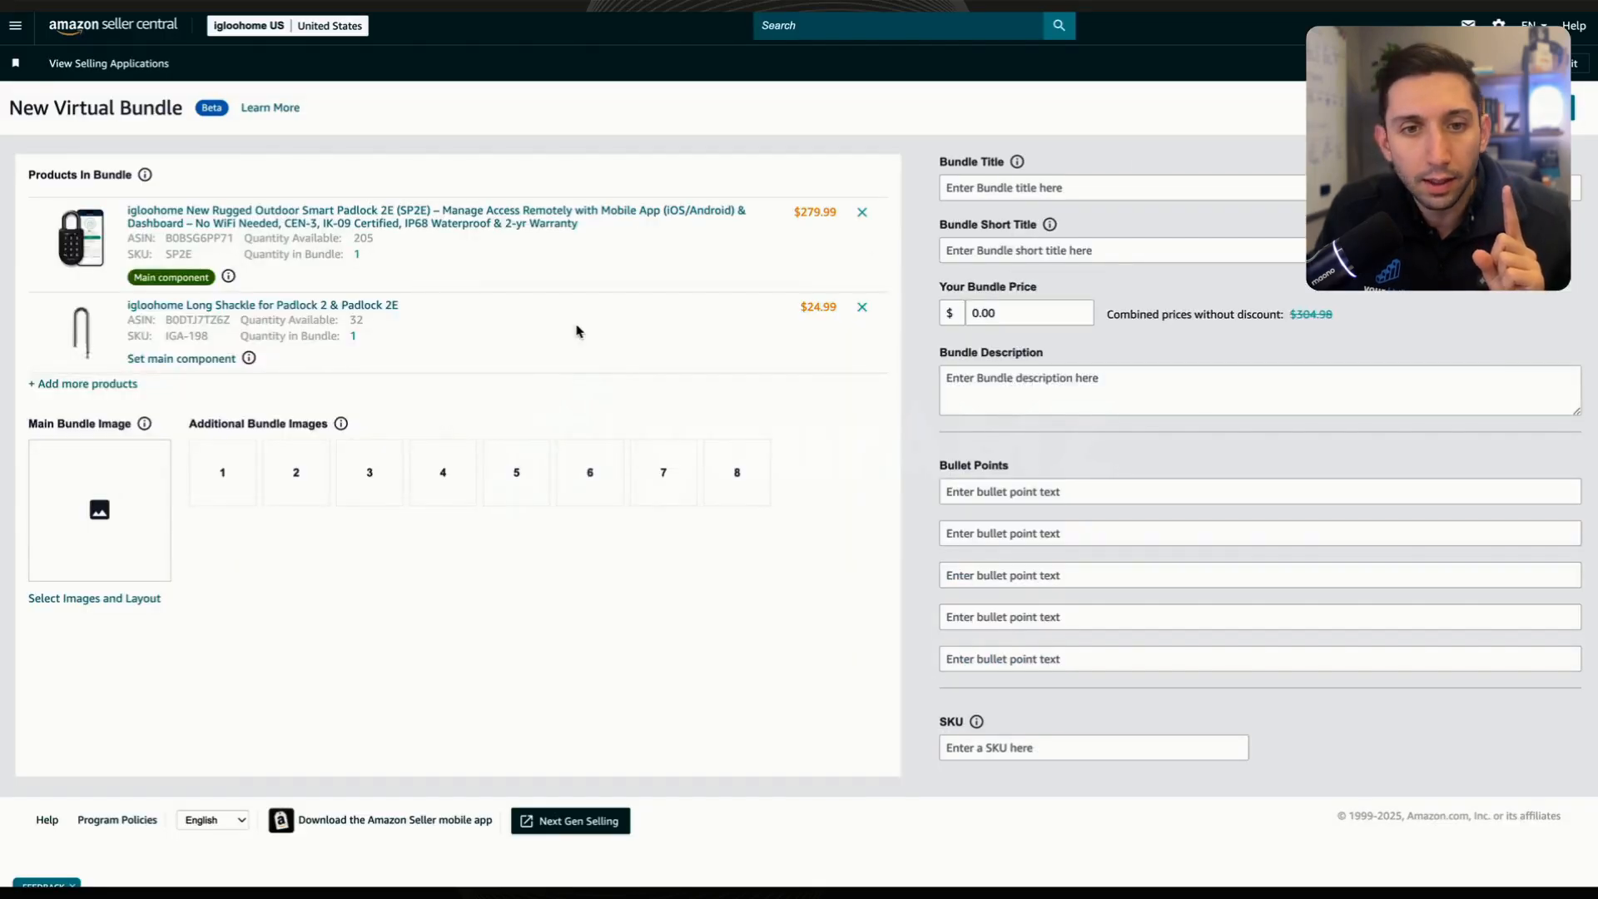
mouse_move(335, 376)
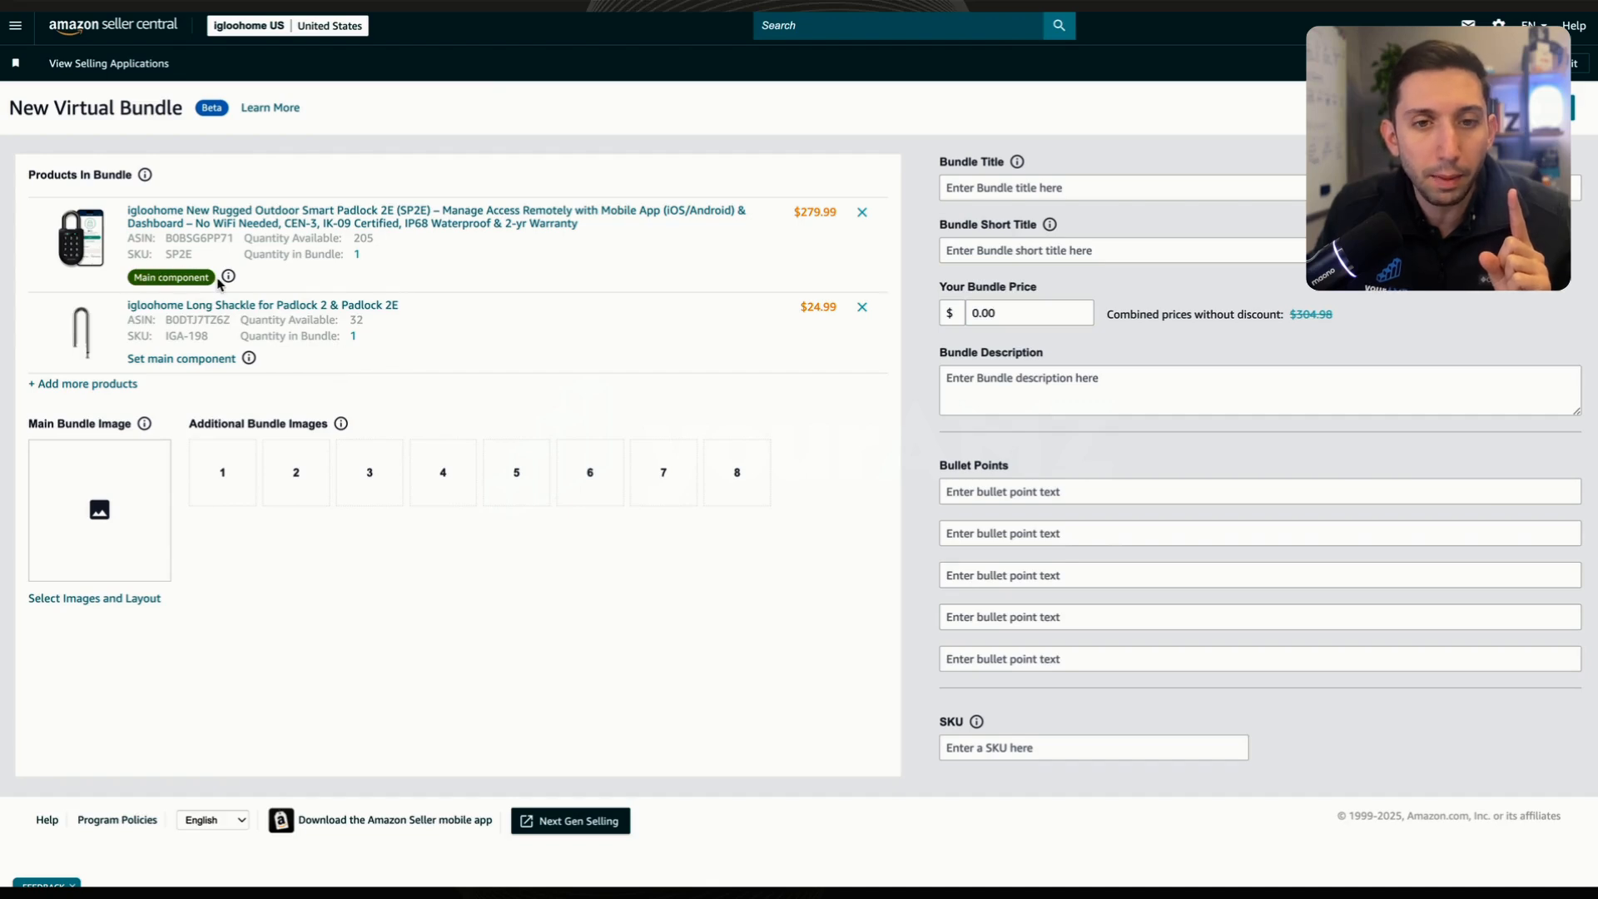
mouse_move(523, 364)
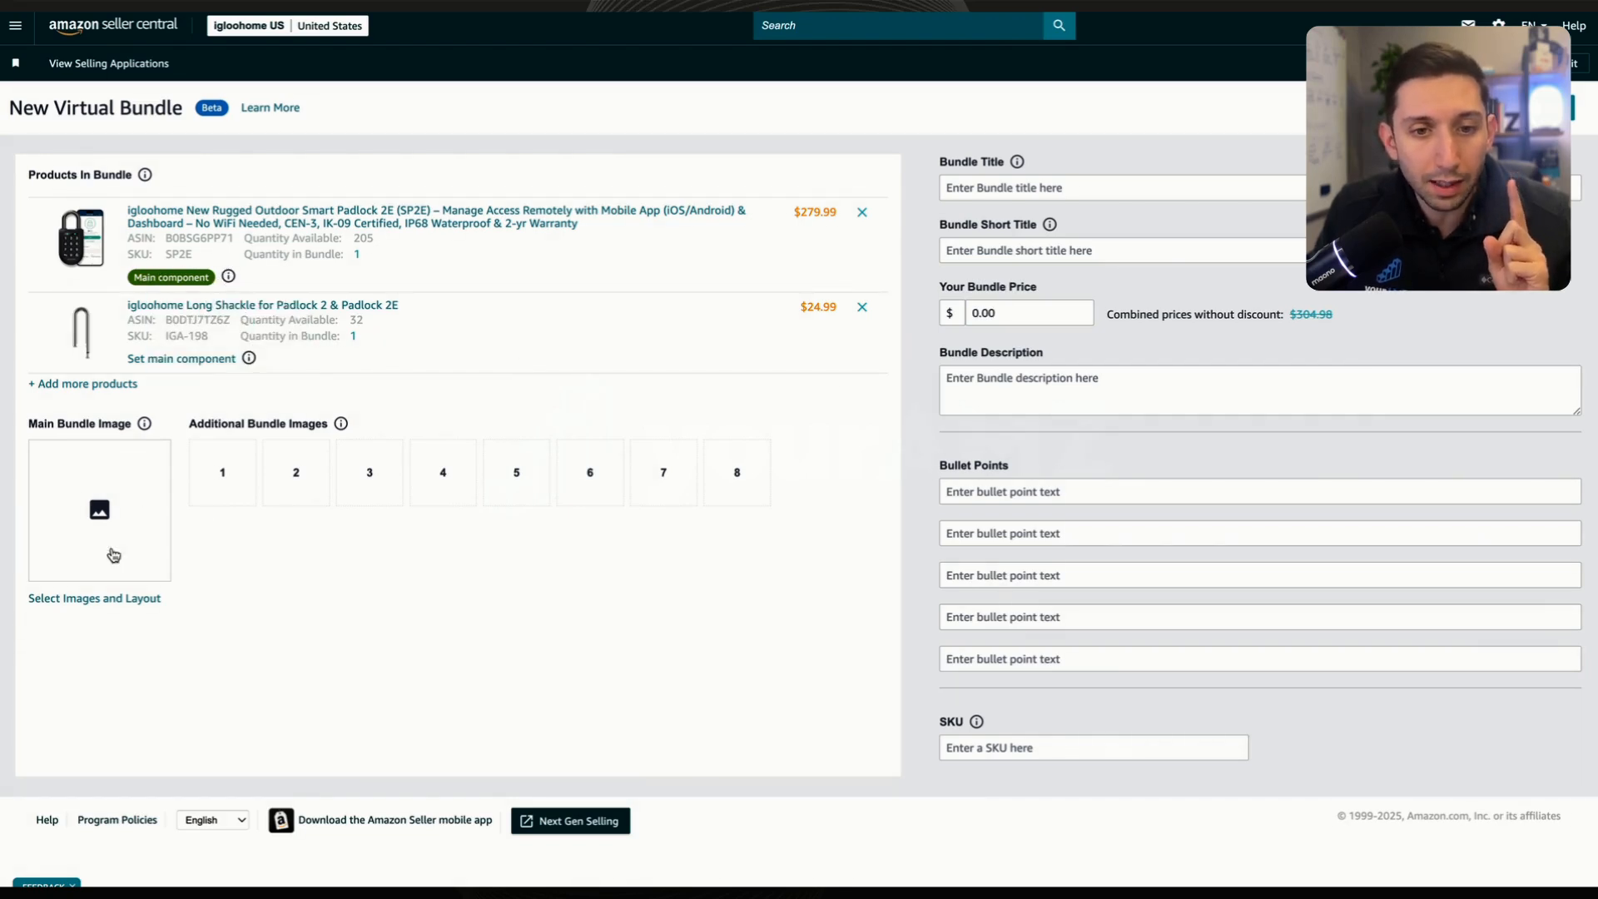
mouse_move(118, 489)
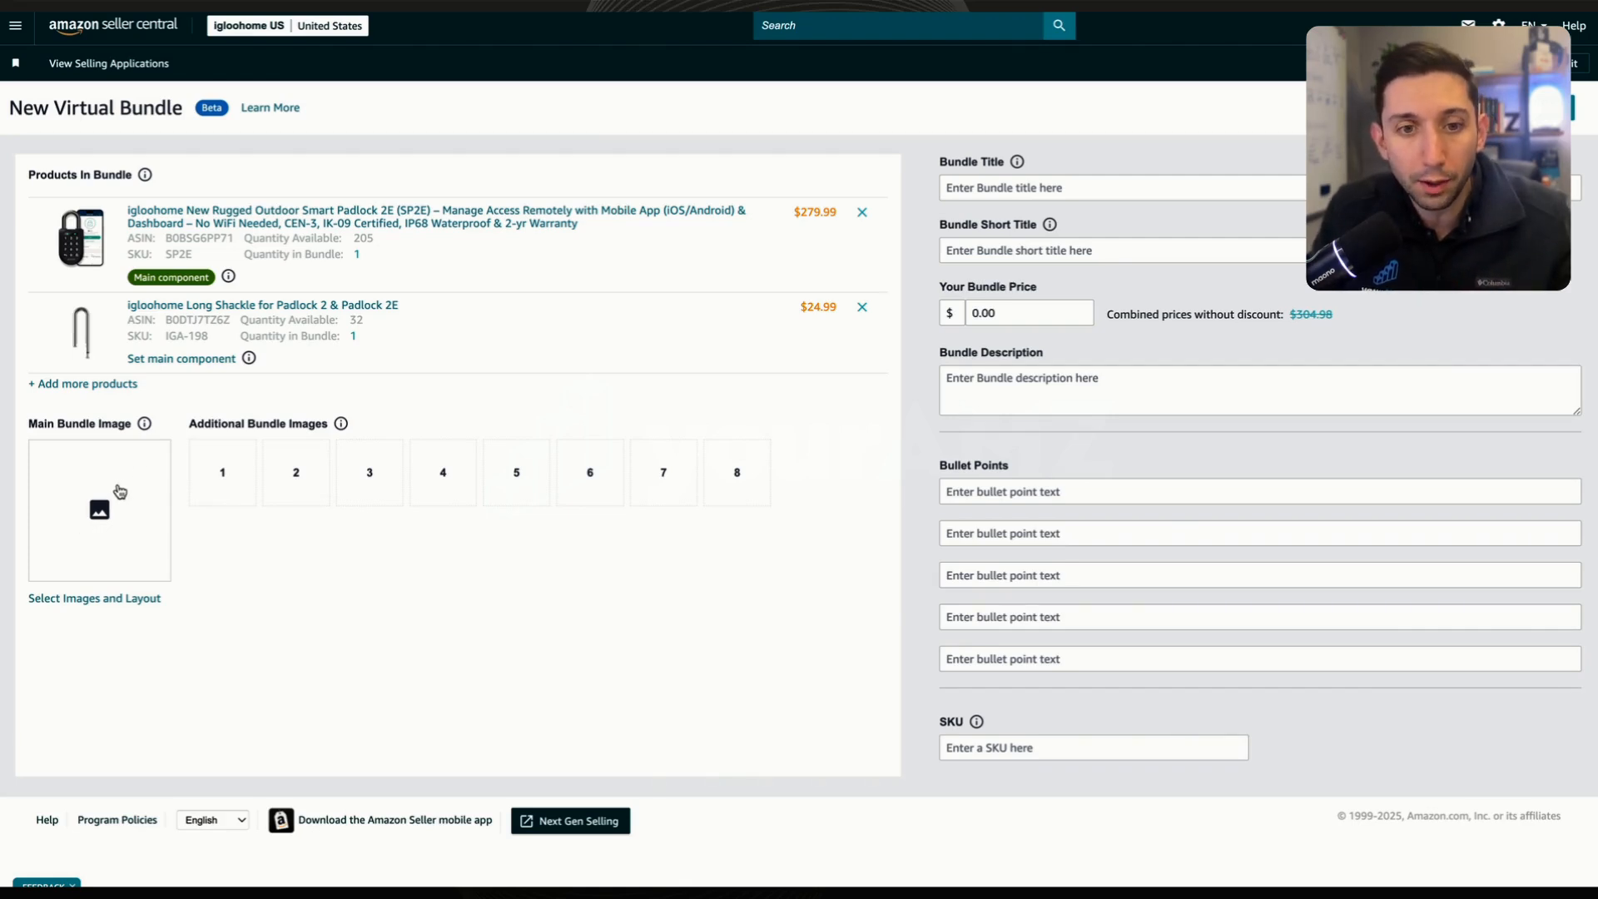
- Fill additional image slots 1–4 with the first four Product 1 padlock photos
click(94, 598)
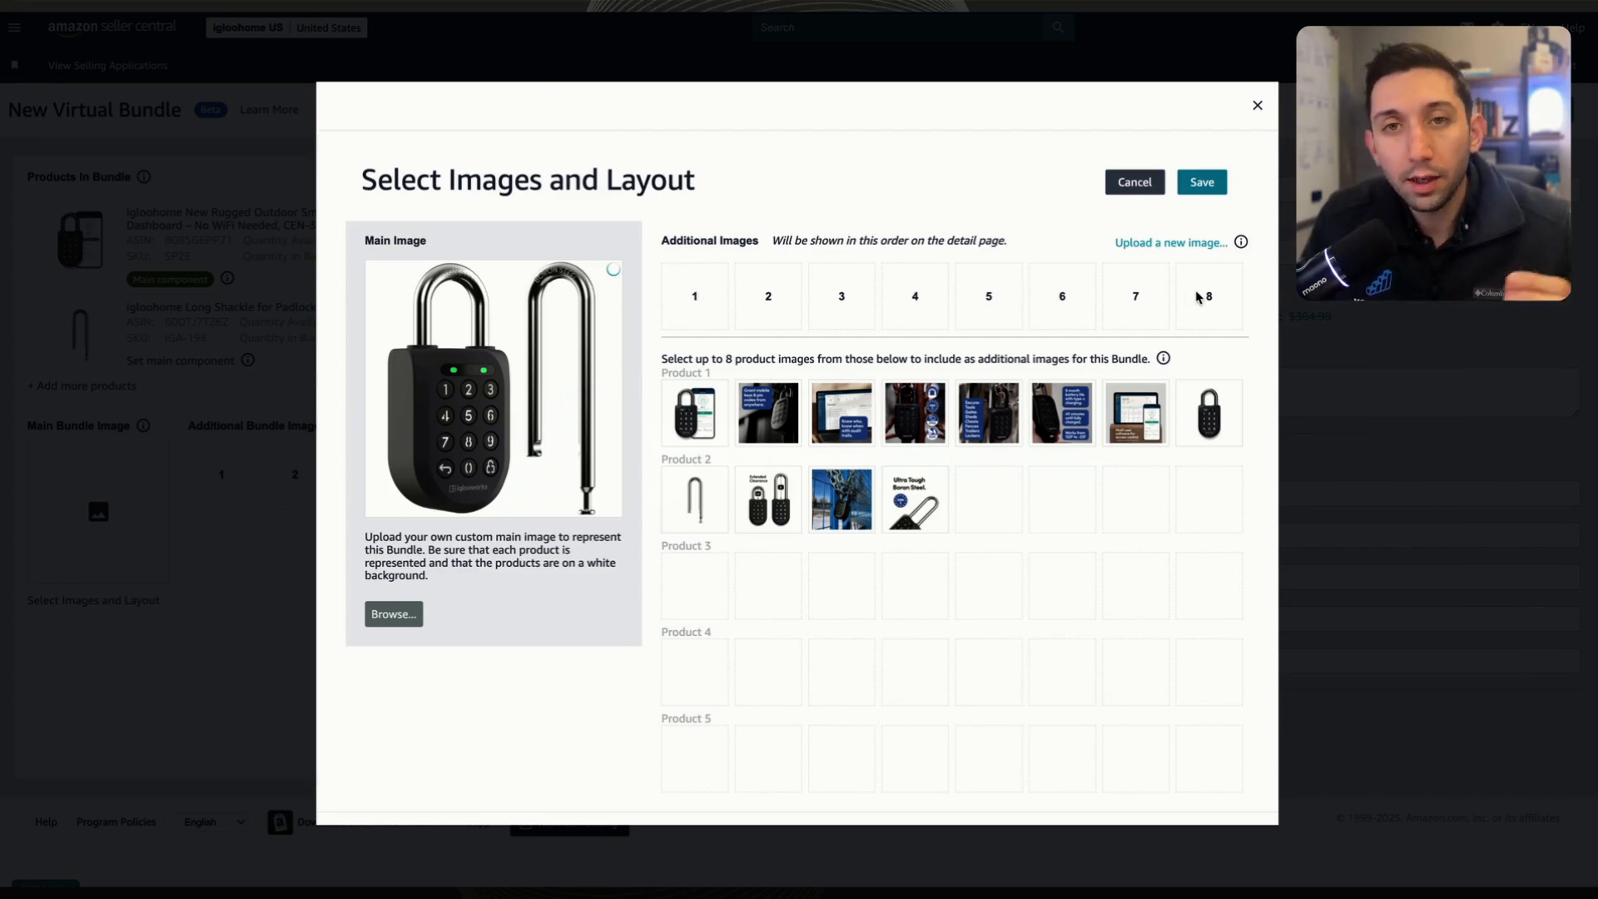
mouse_move(1175, 296)
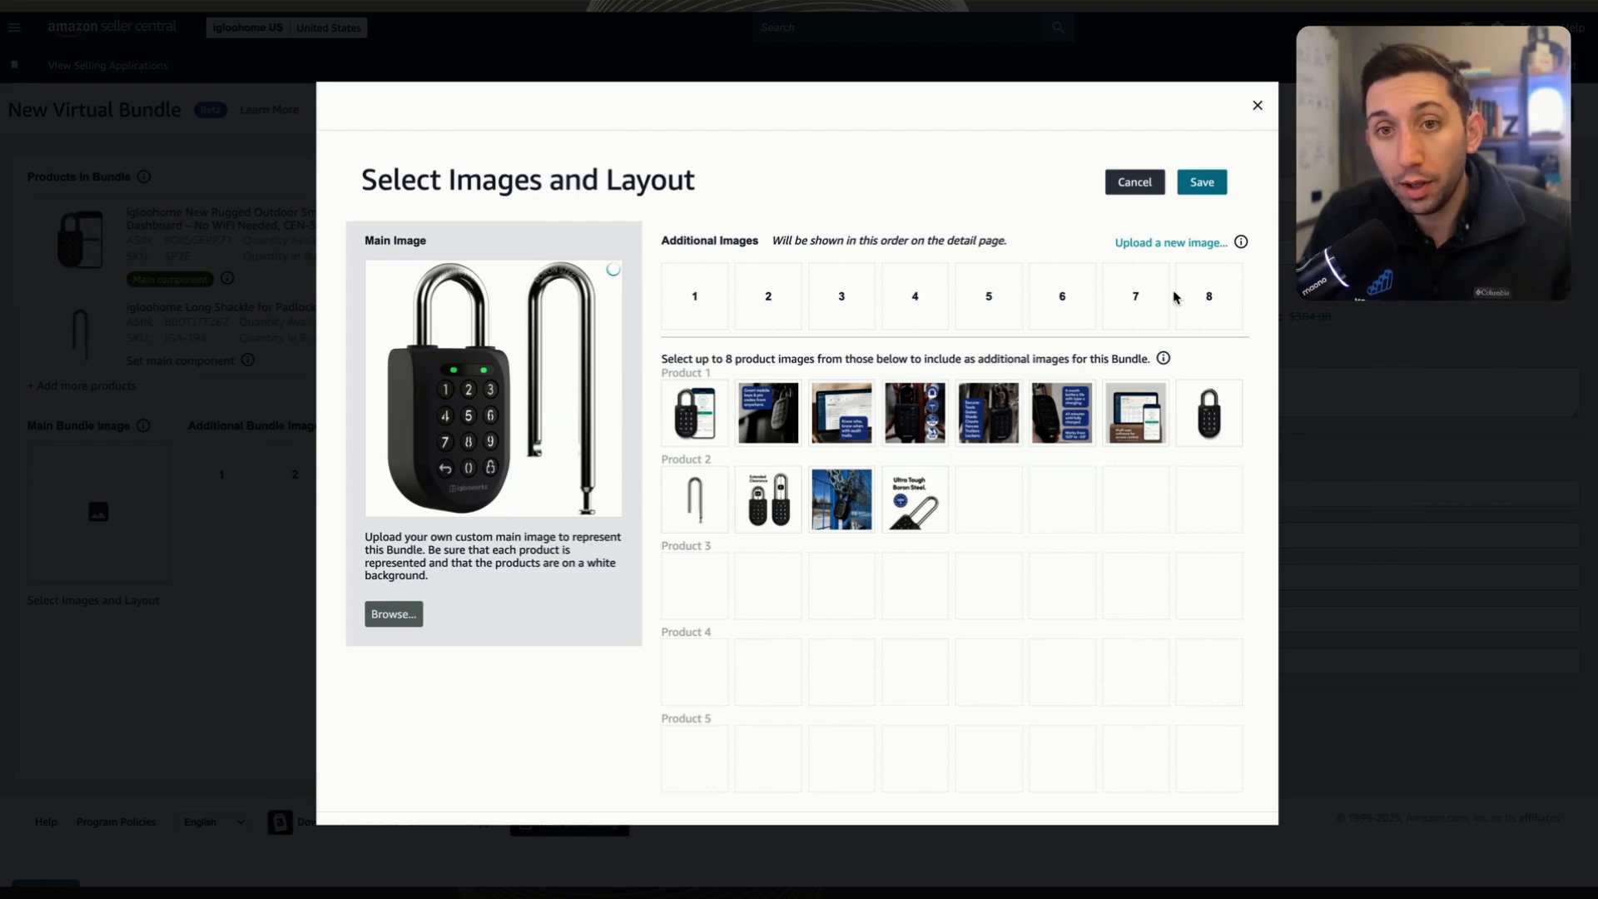
mouse_move(826, 305)
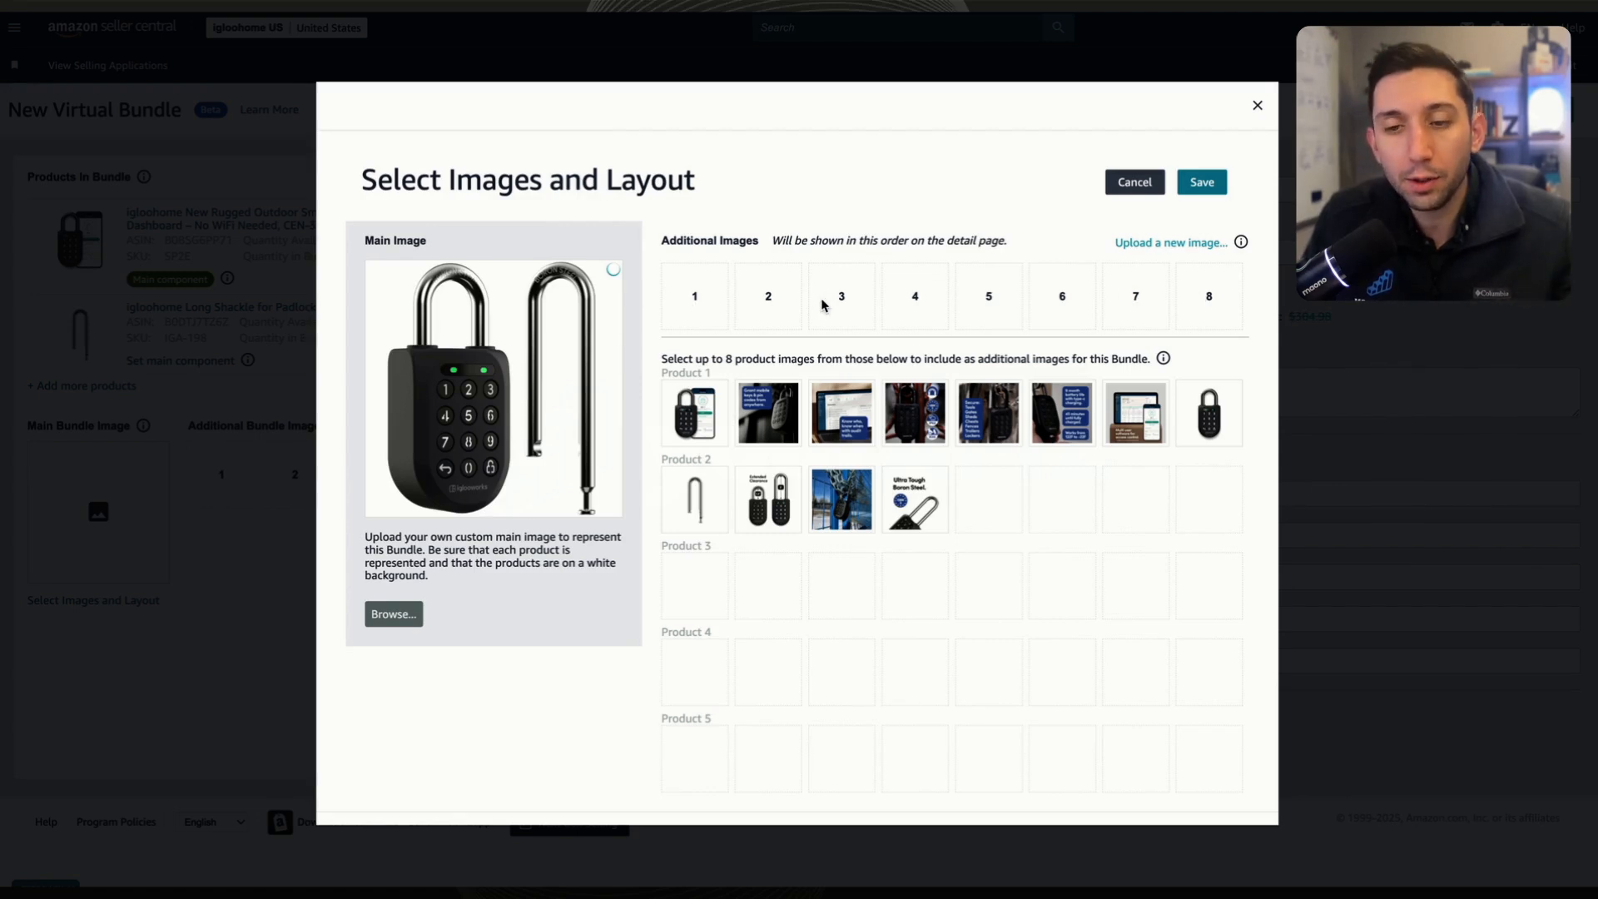
click(694, 413)
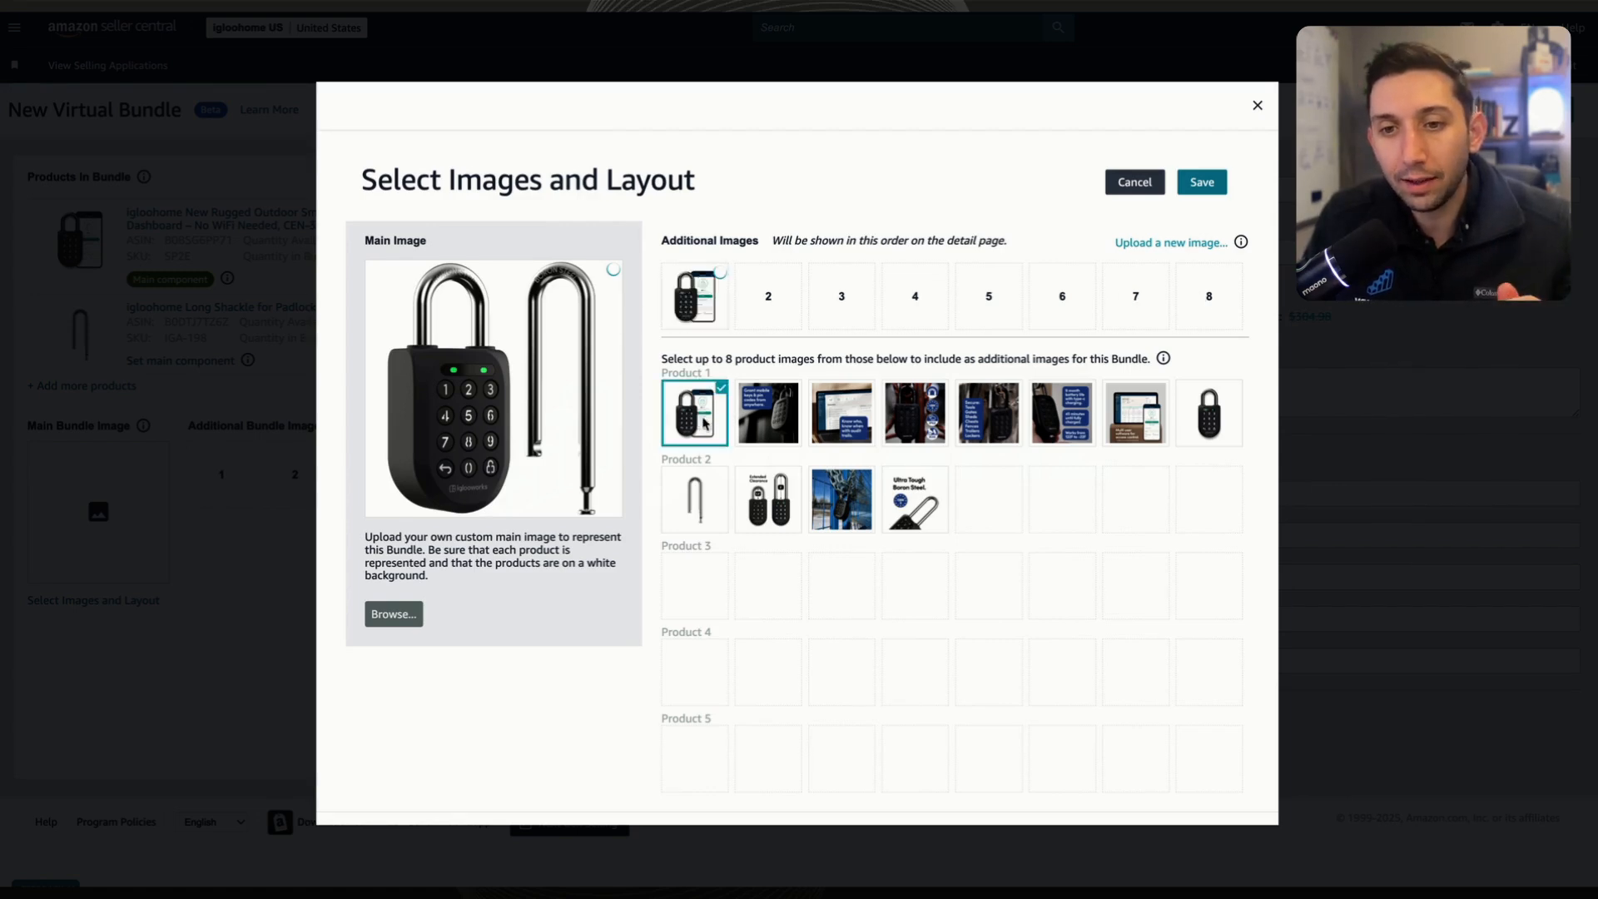
click(767, 413)
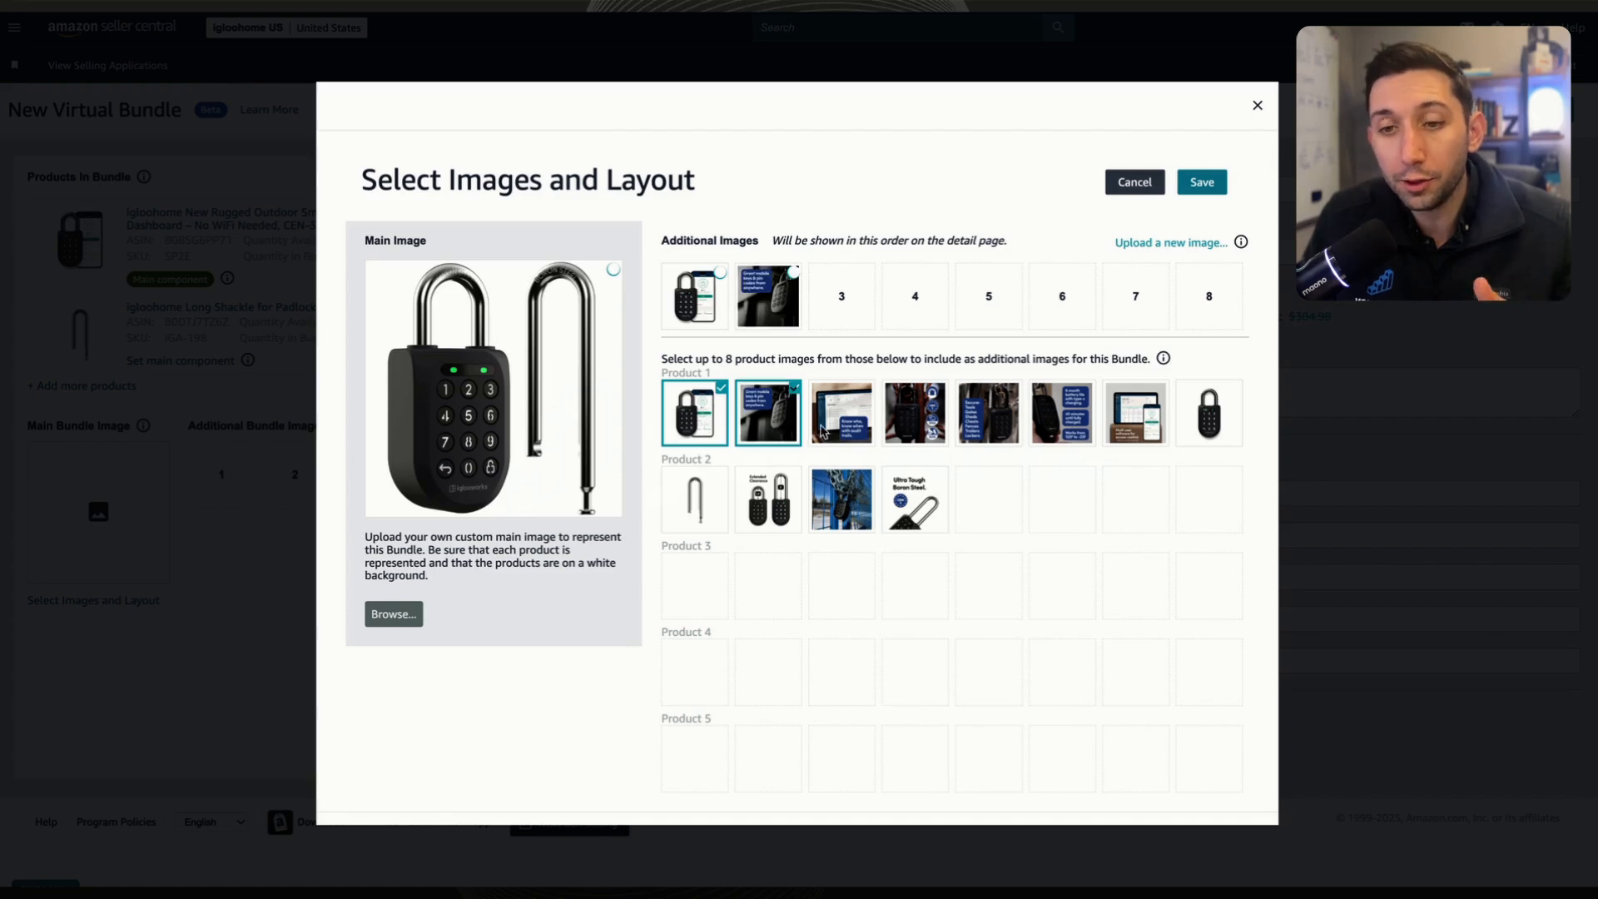
click(915, 413)
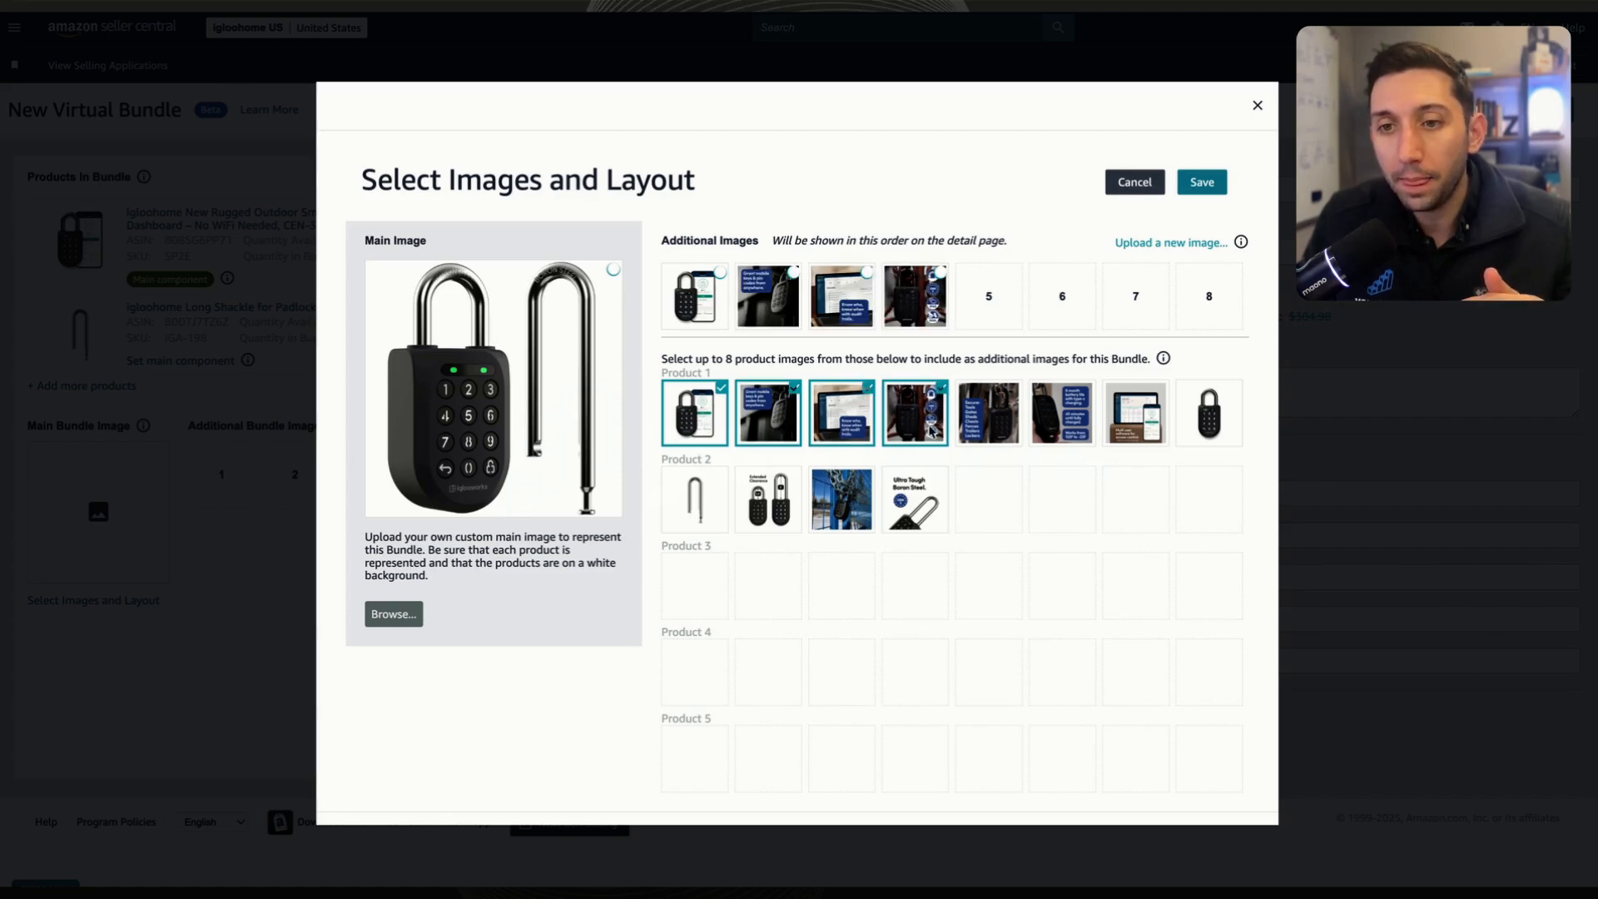
click(915, 499)
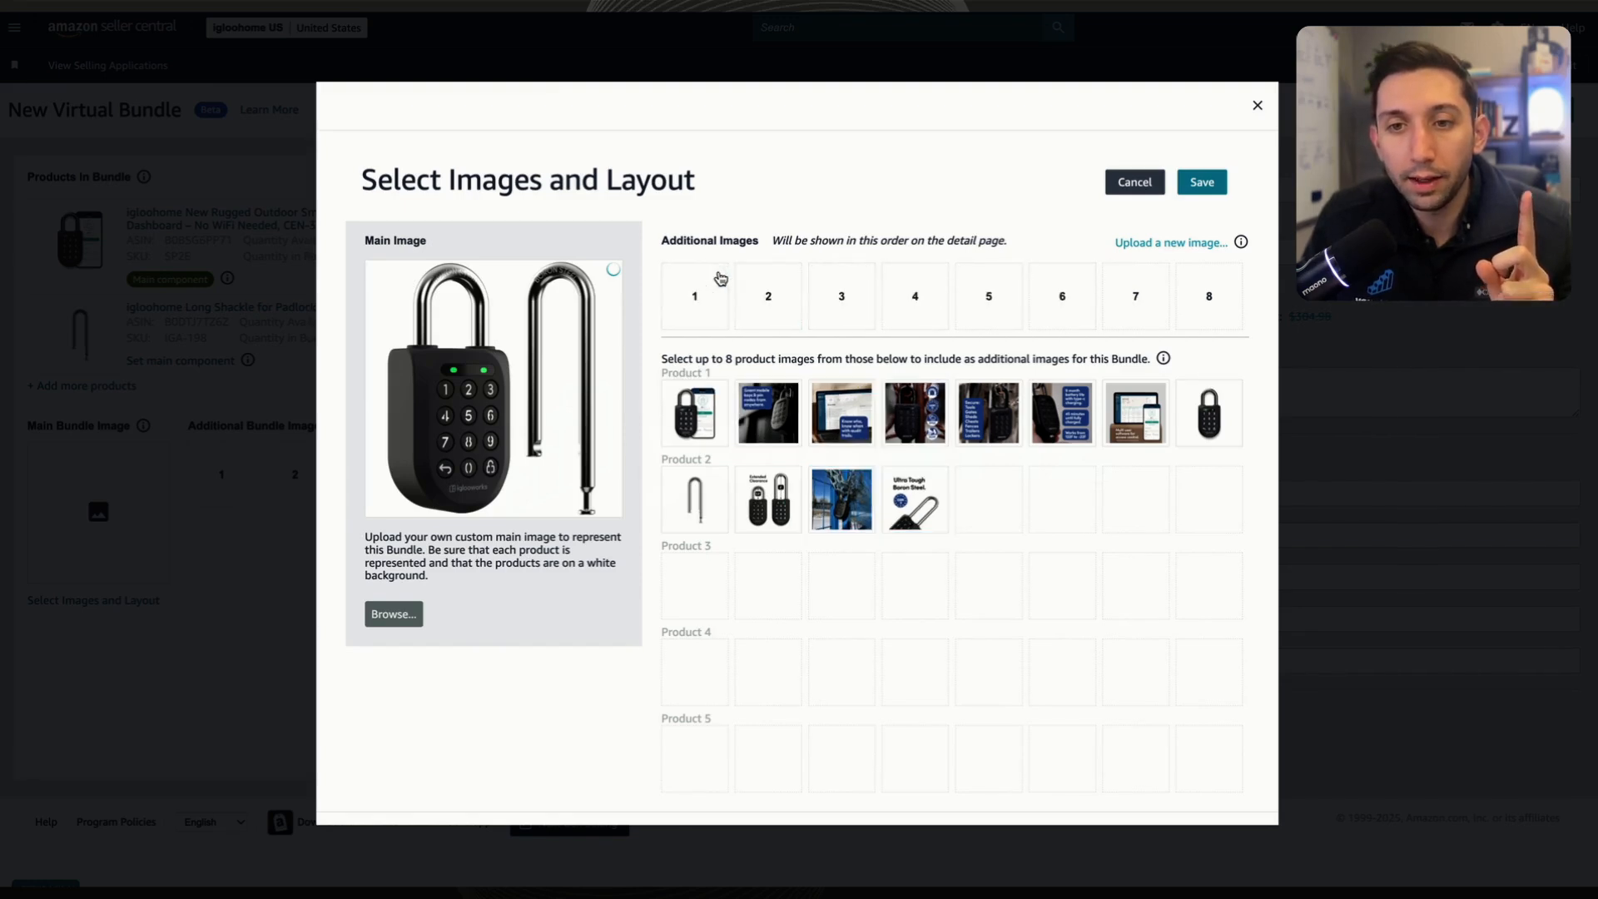
mouse_move(695, 306)
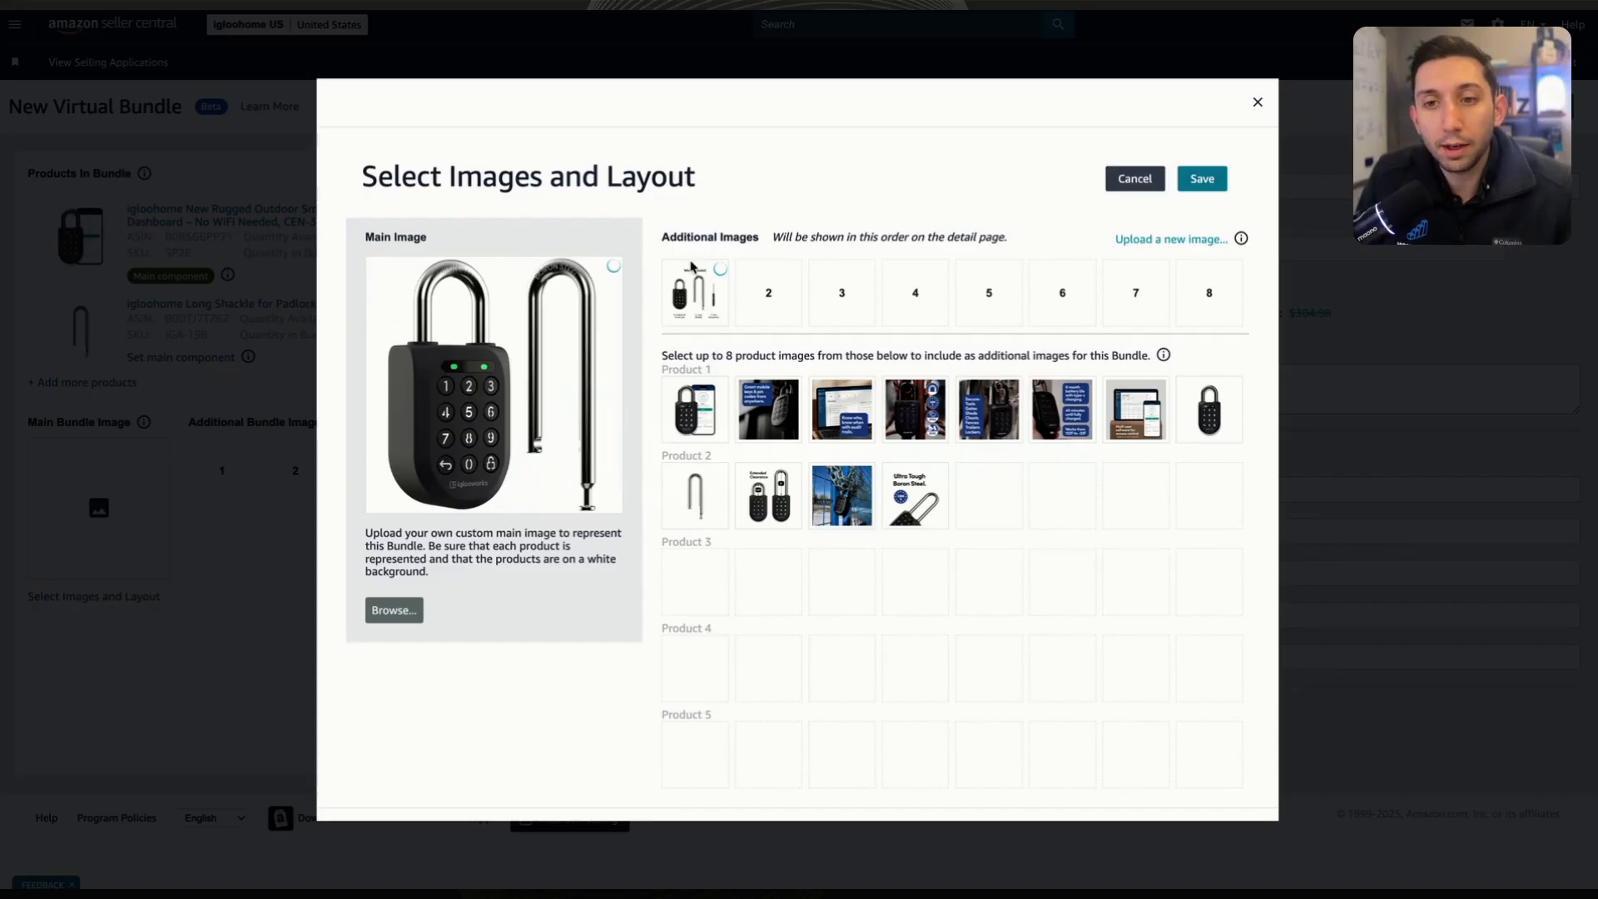
mouse_move(879, 409)
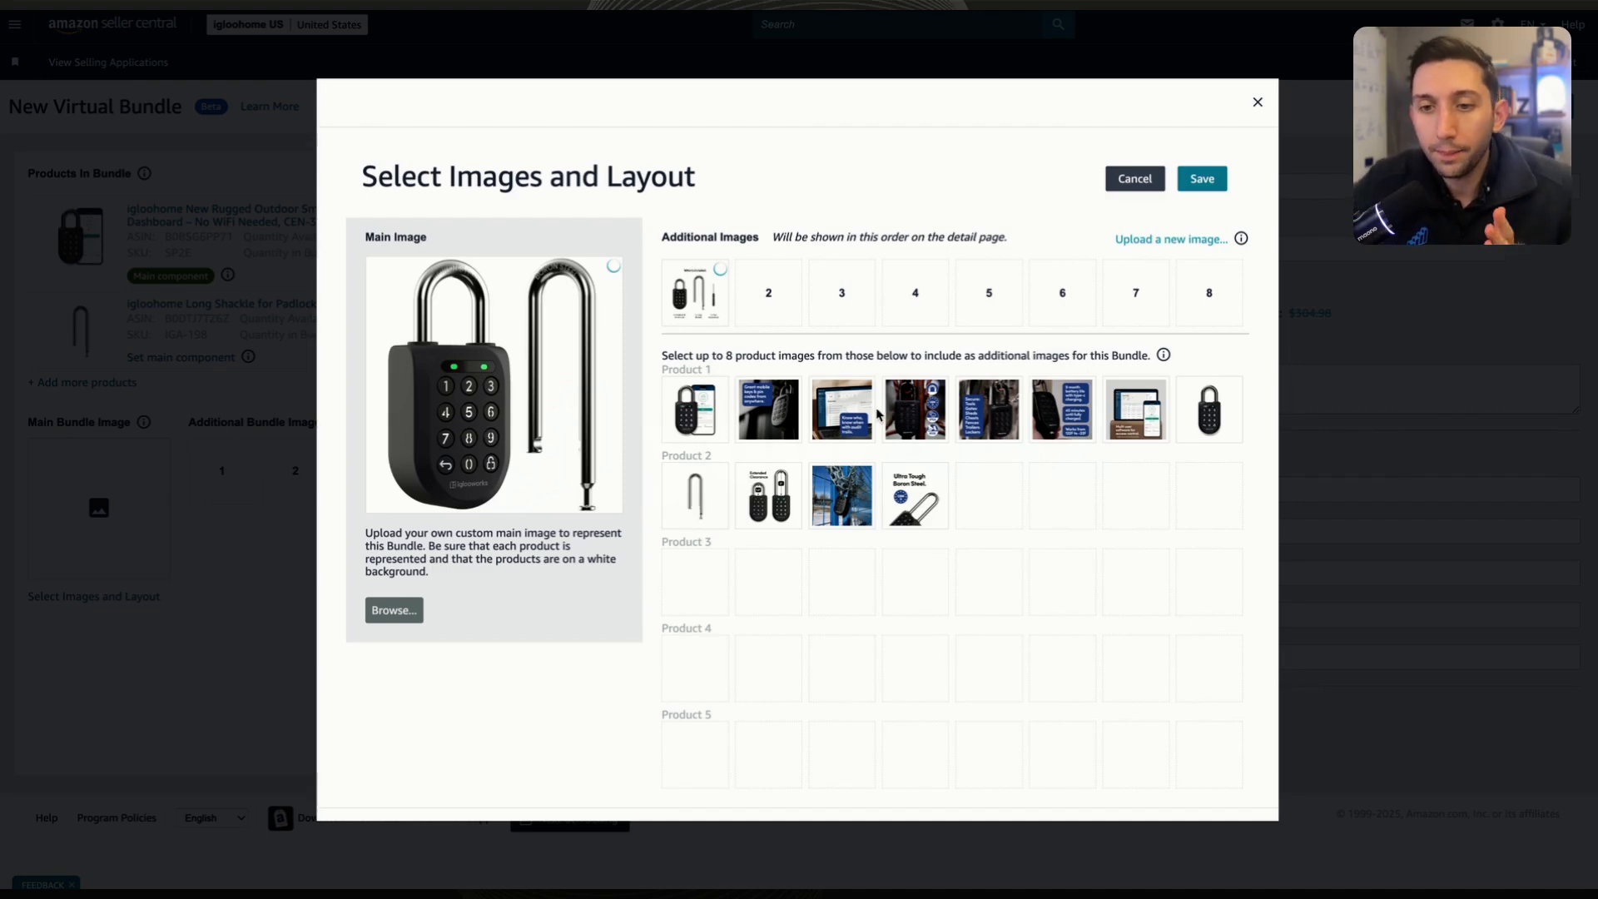
- Add the second and sixth padlock photos after the lineup image and save the bundle images
click(768, 409)
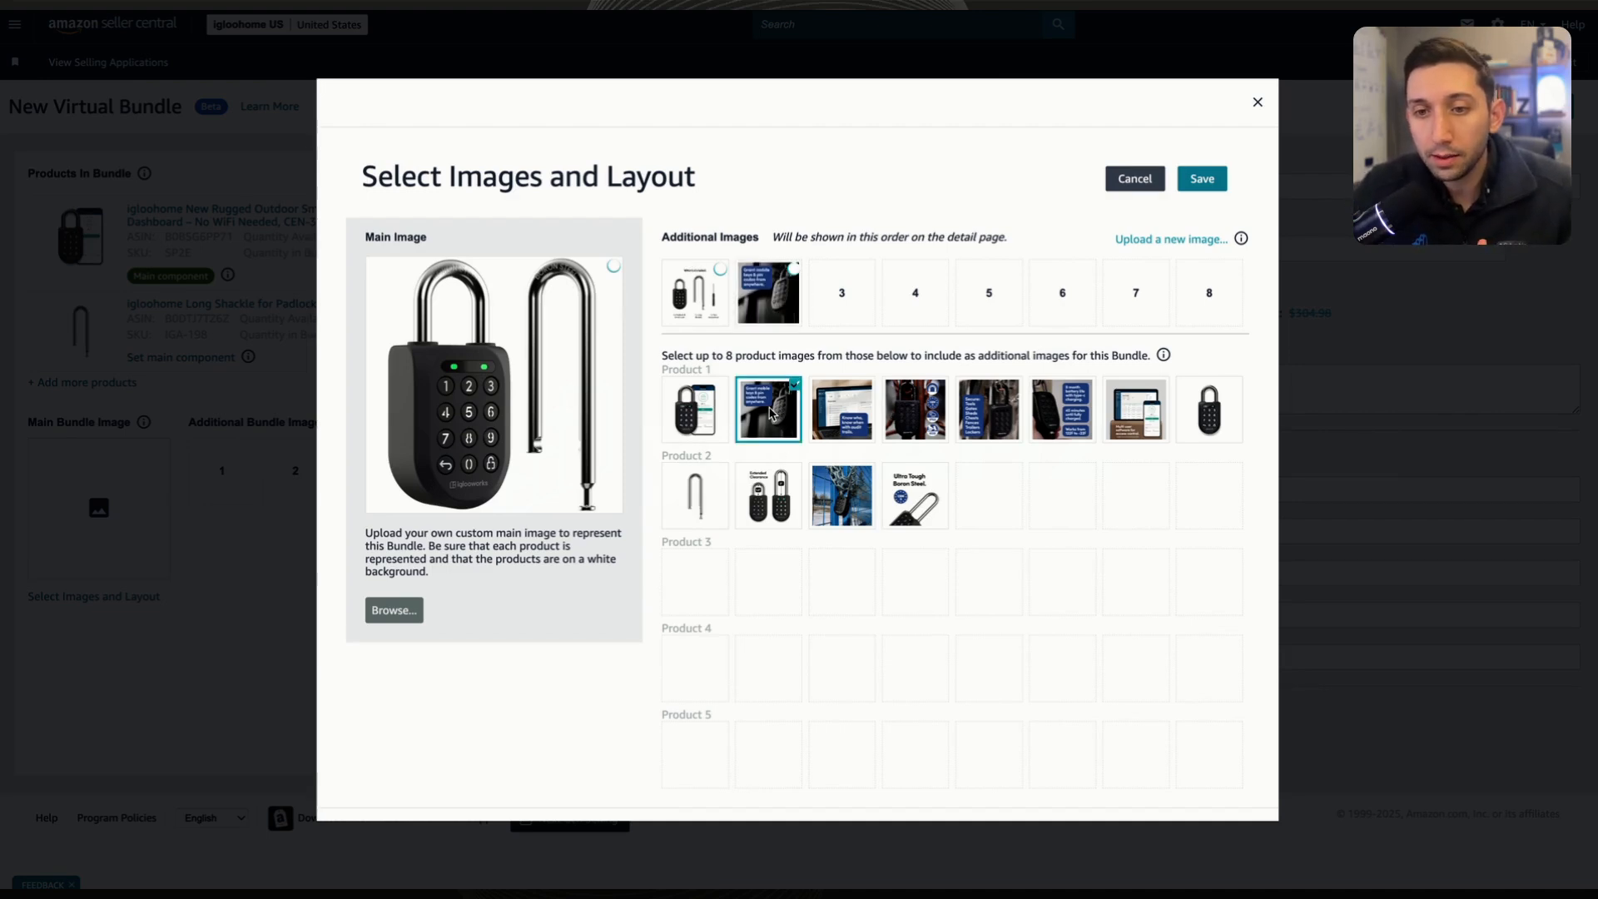
click(1062, 410)
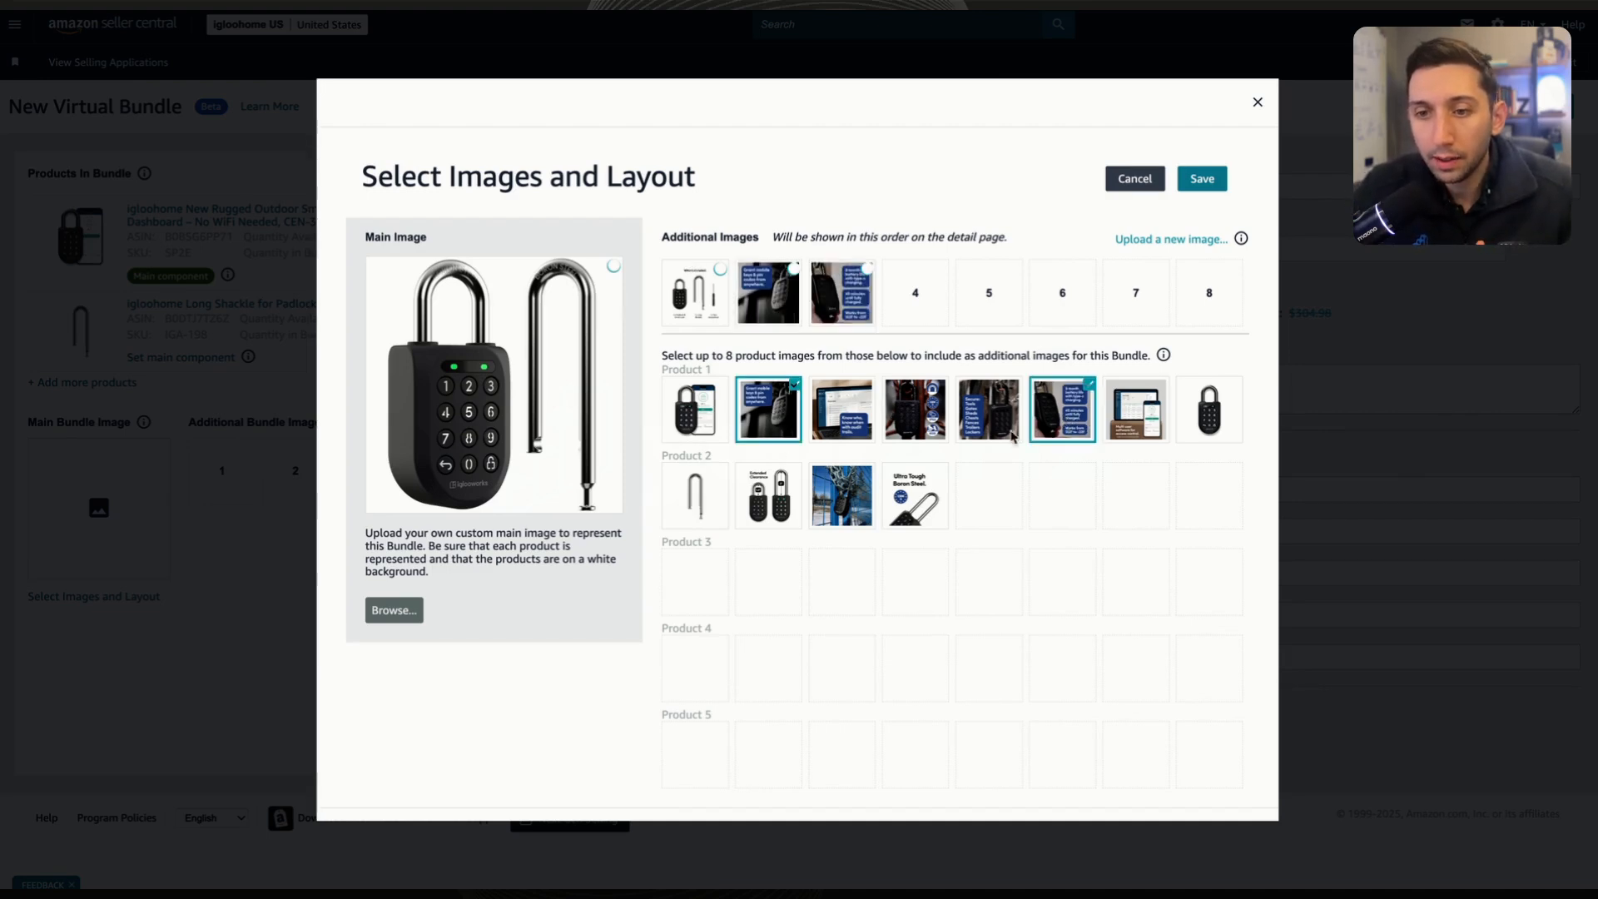
mouse_move(829, 496)
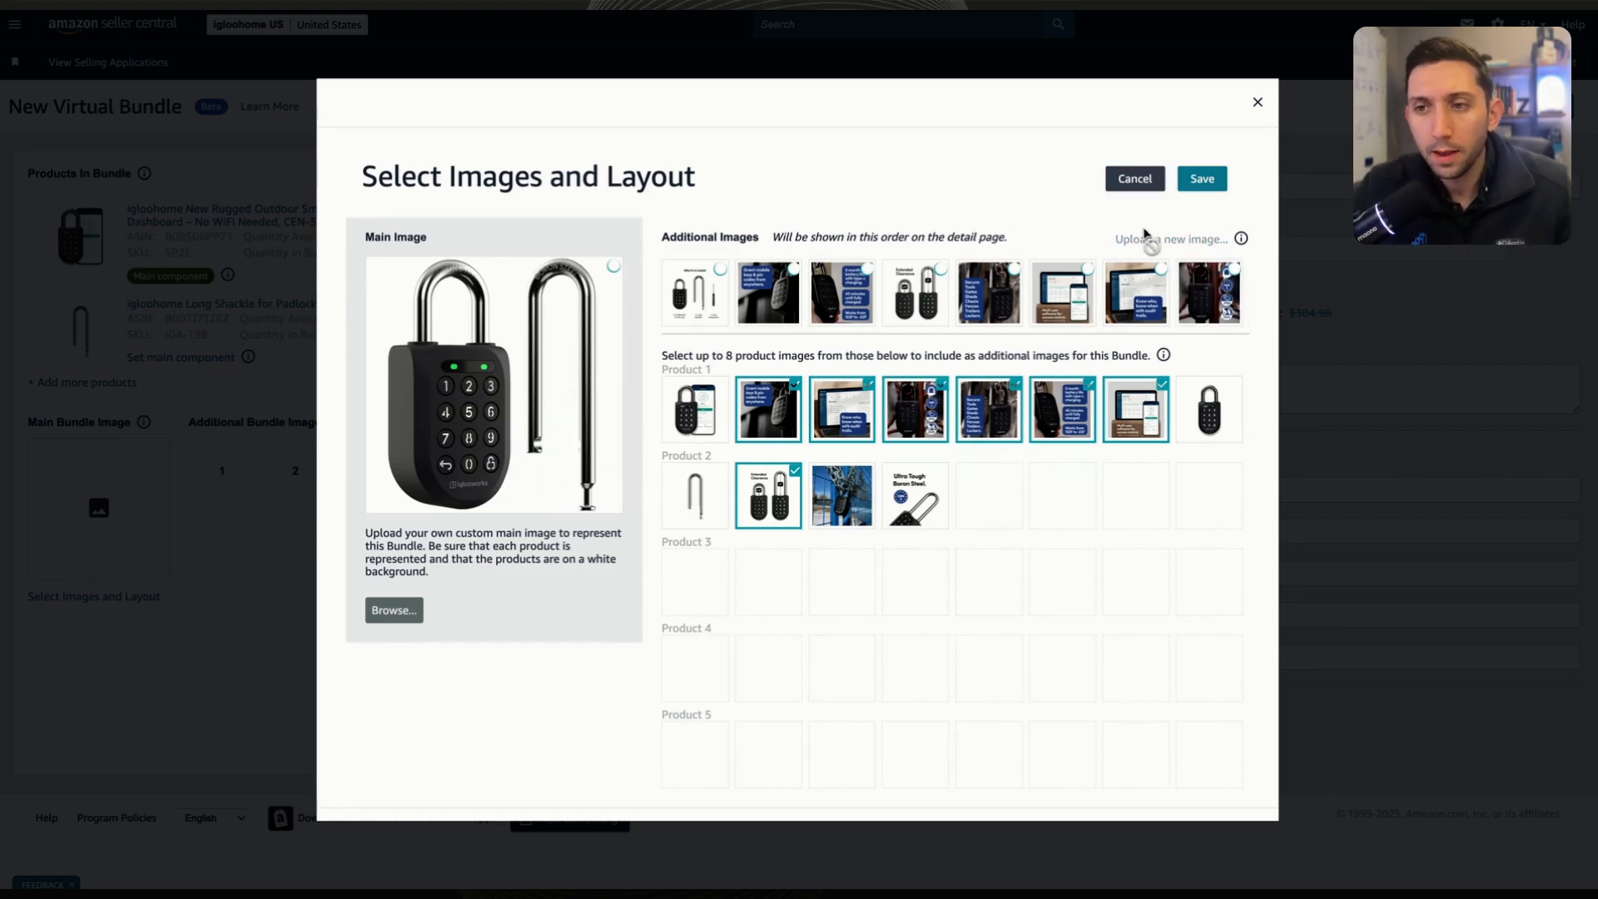
click(1201, 178)
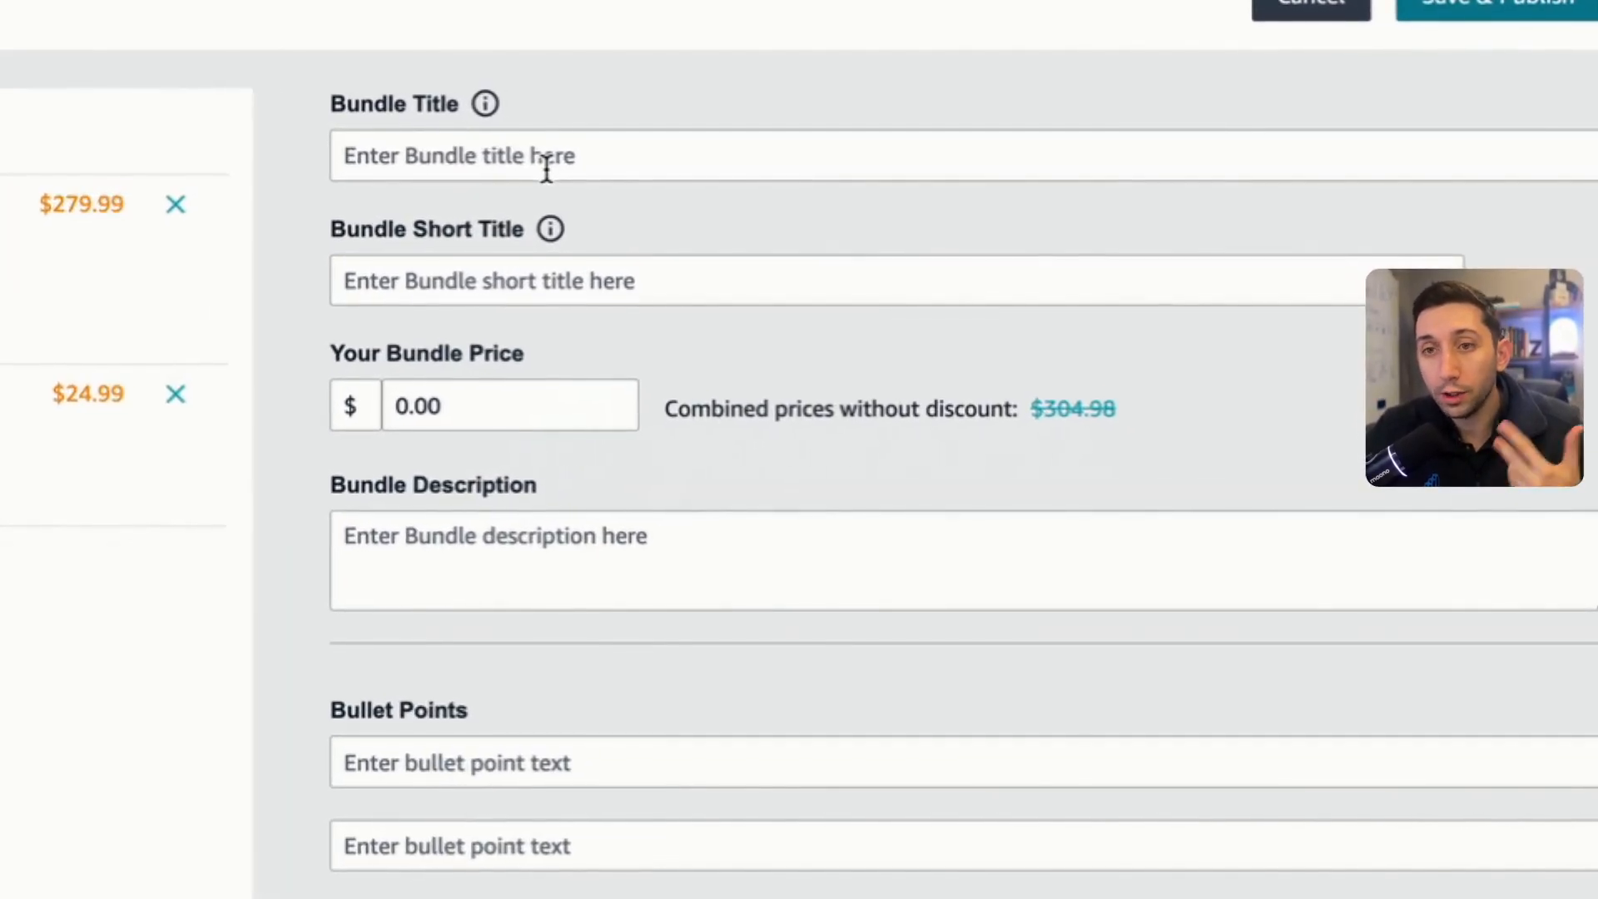
mouse_move(583, 268)
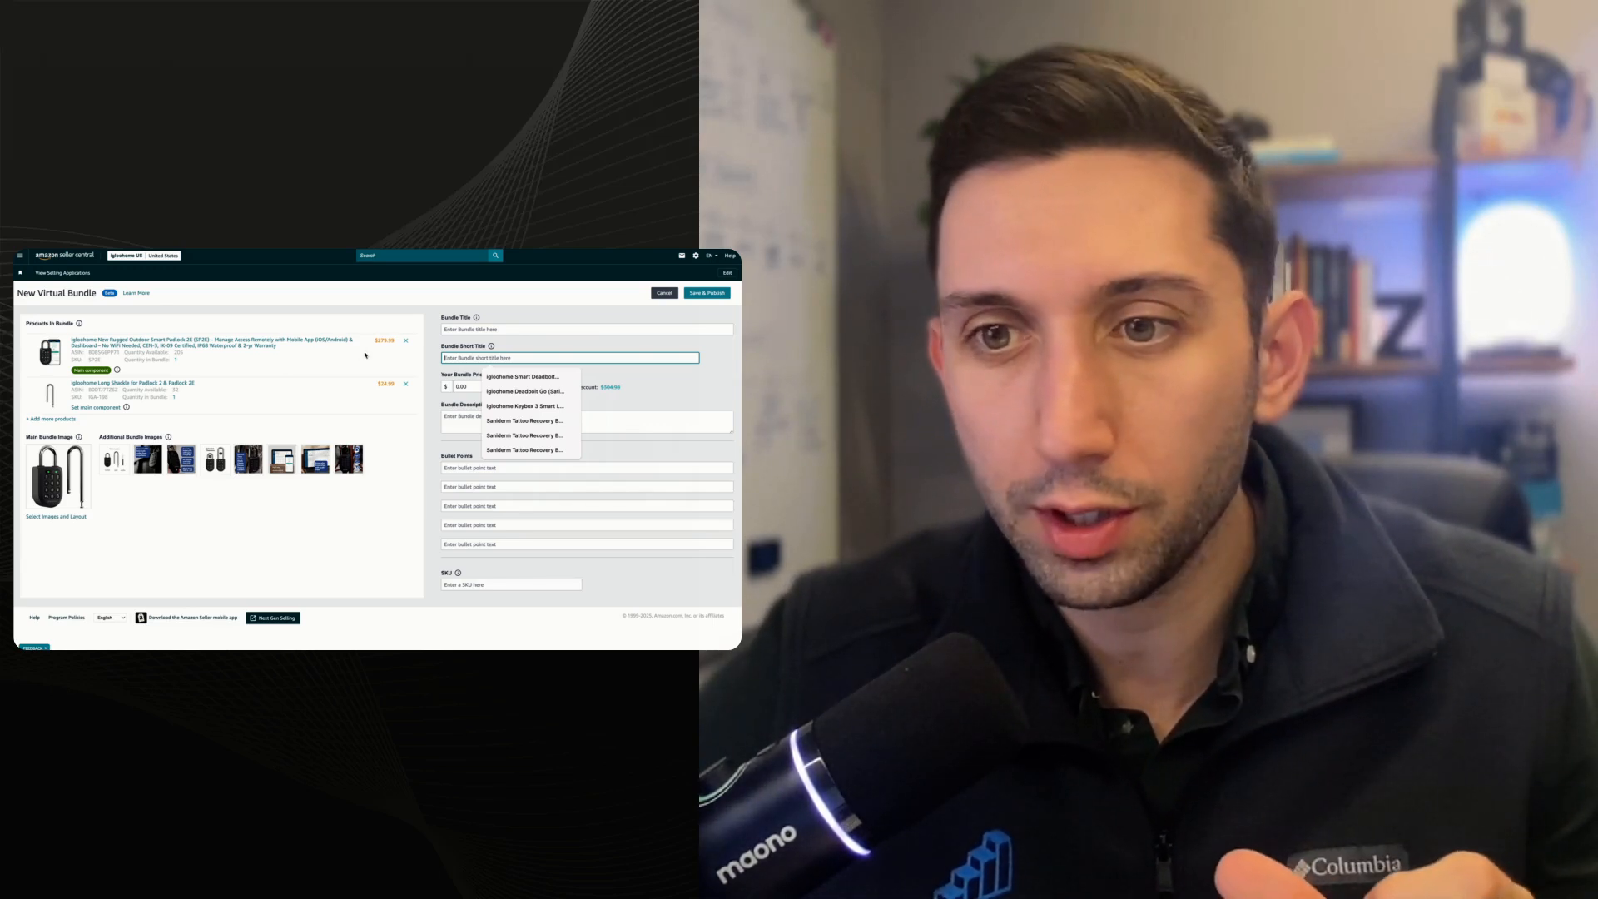
- Begin entering the bundle title naming the Smart Padlock 2E plus Long Shackle
click(477, 386)
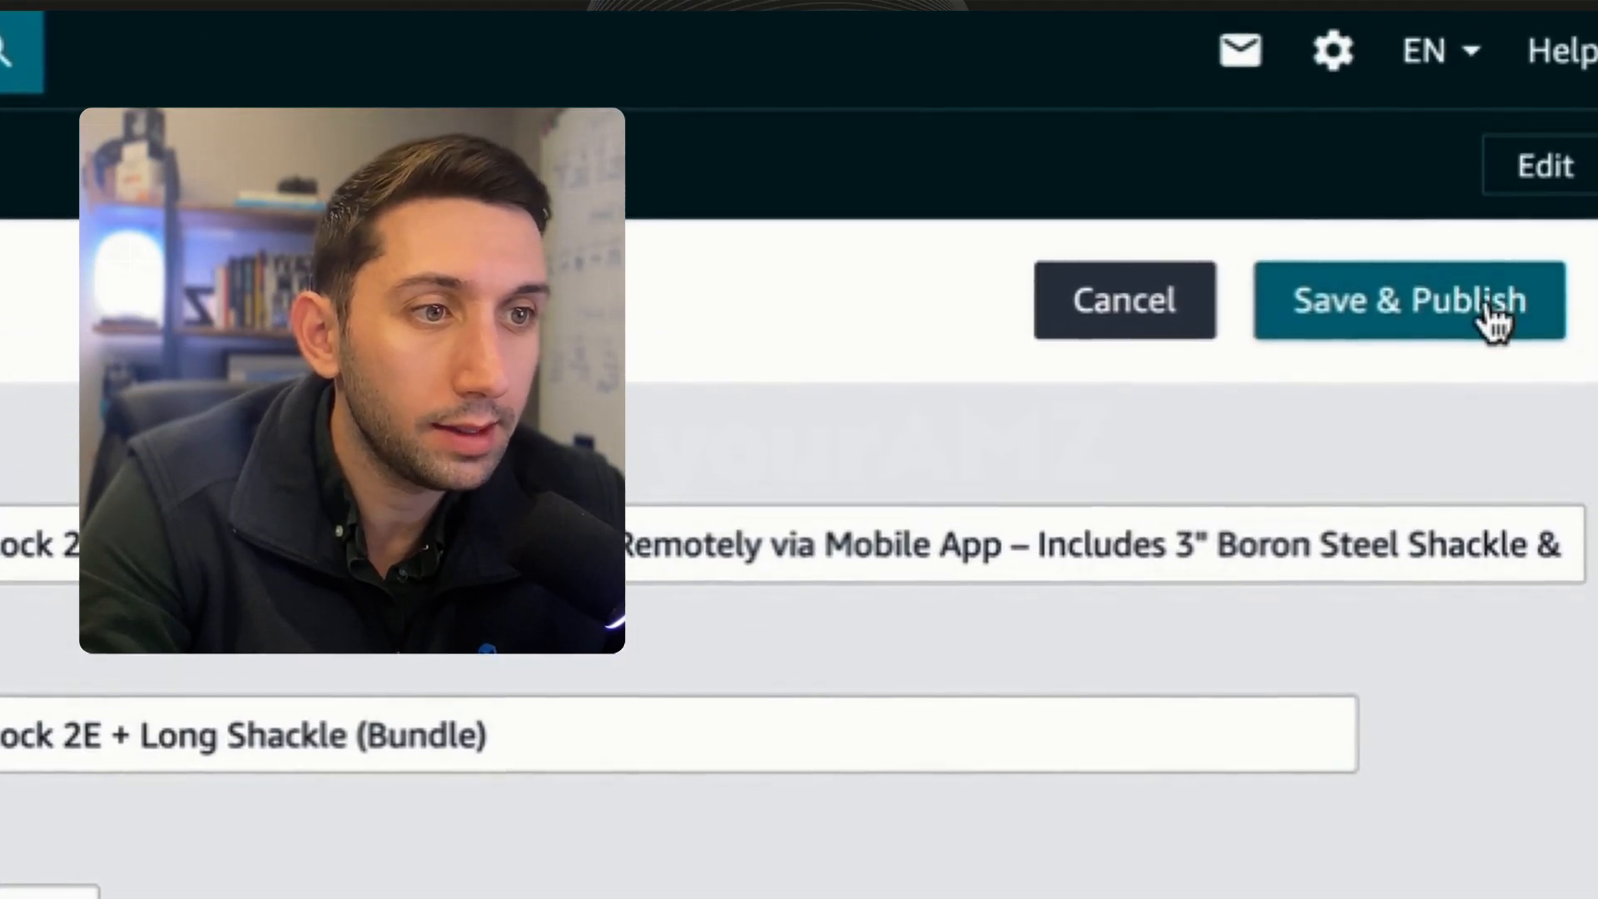
- Save & Publish the bundle, bringing up the Confirm dialog about fixed products, quantities and SKU
click(1409, 301)
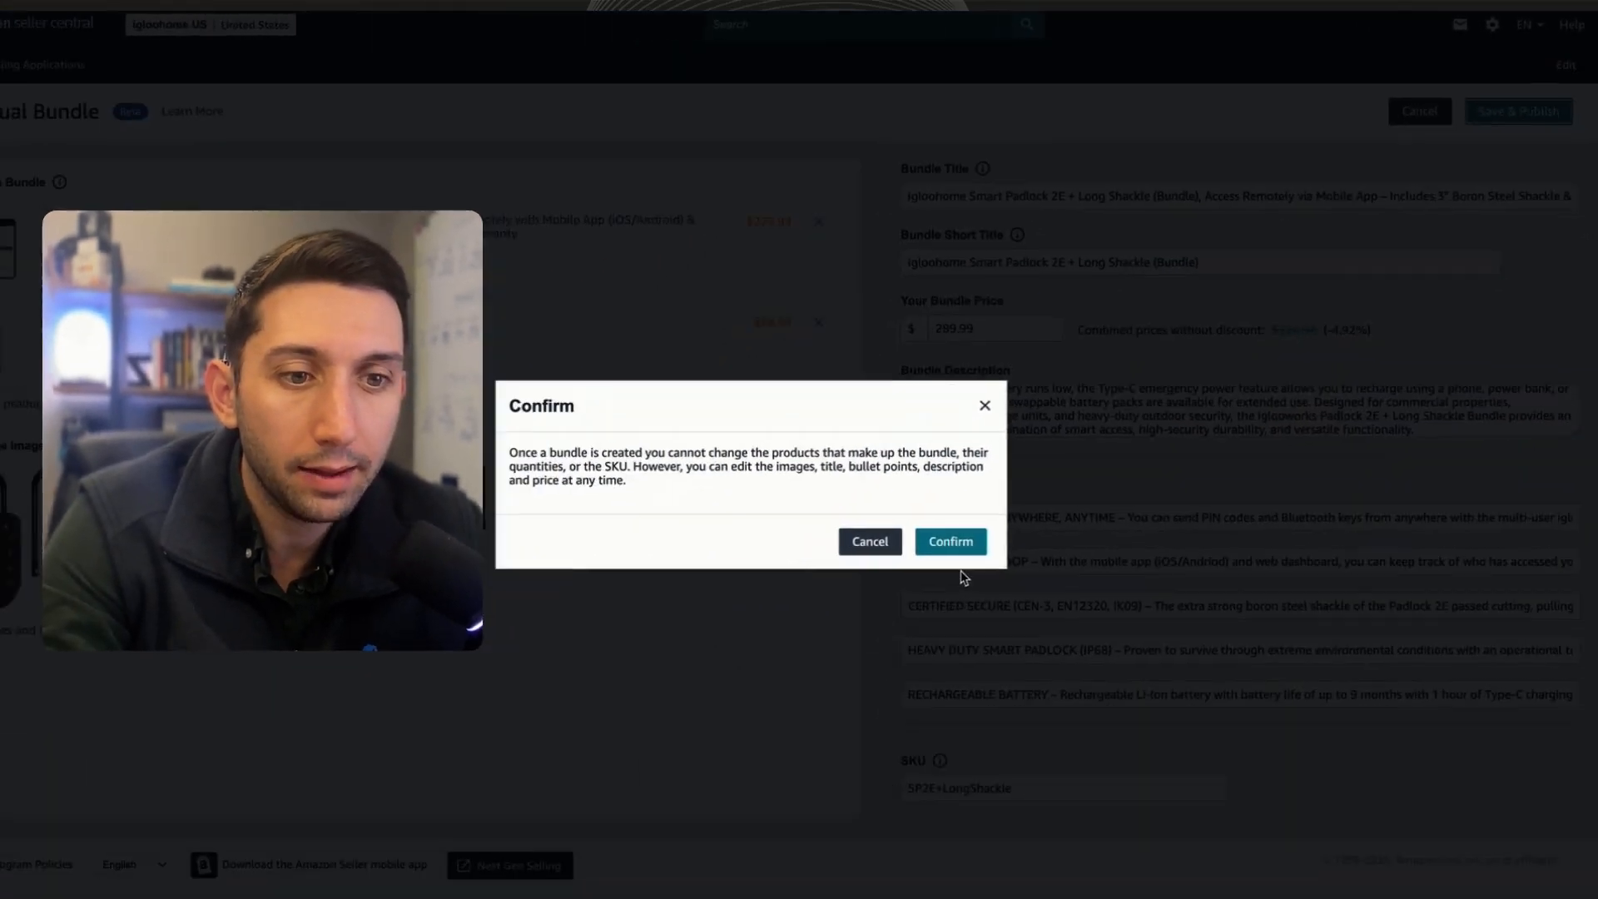